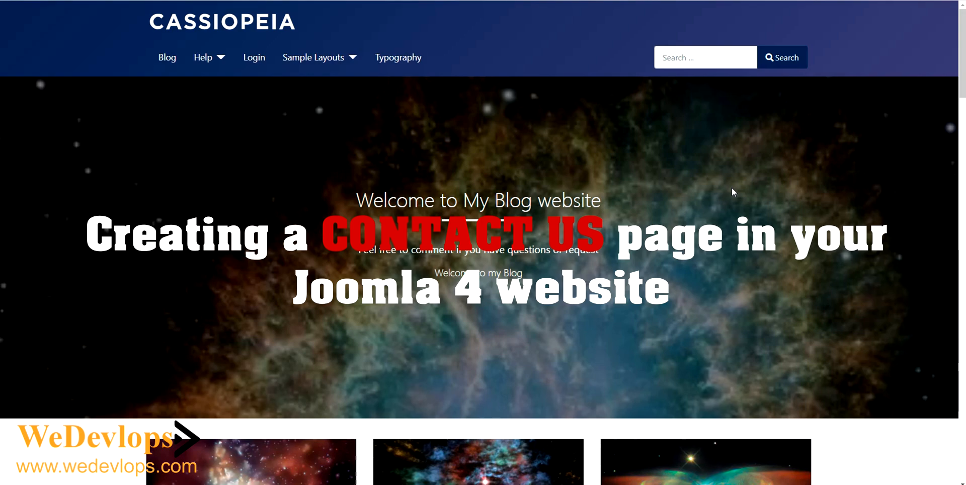
Go through the Components Dashboard to the Contacts manager, which lists no contacts yet.
scroll(down, 3)
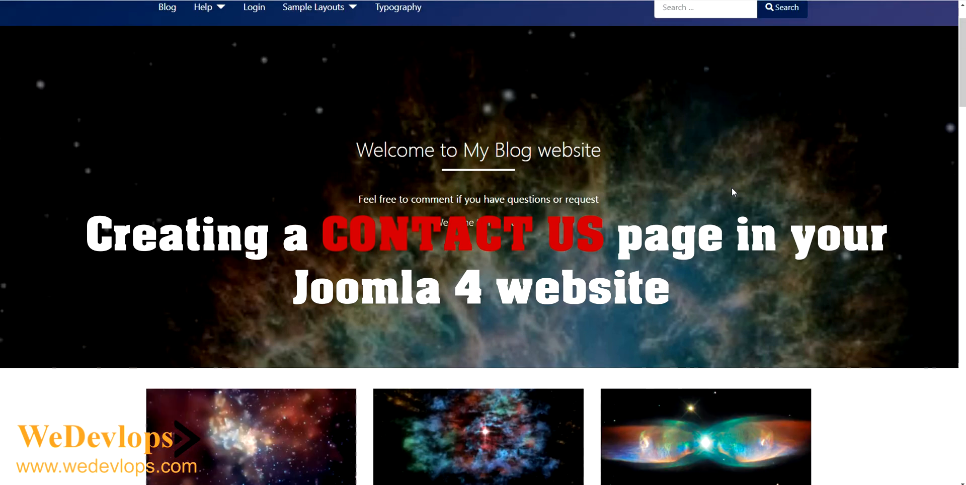
scroll(down, 3)
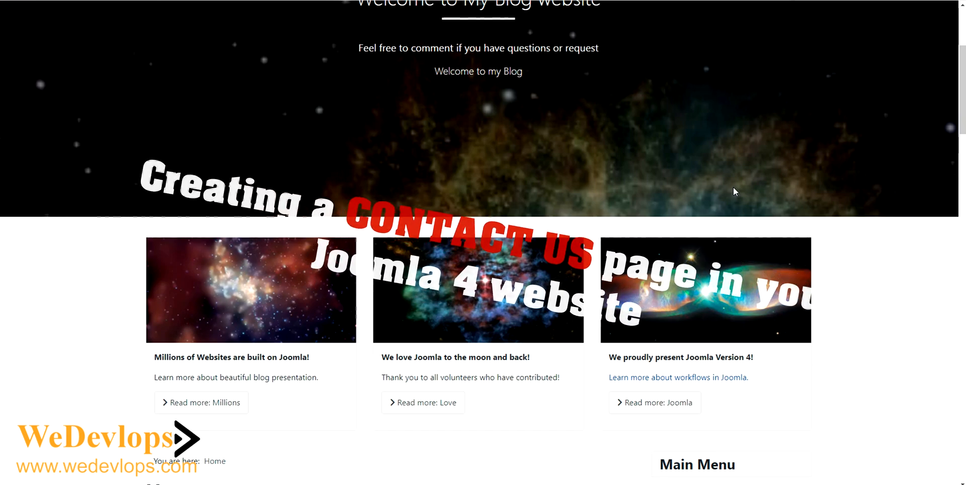
scroll(down, 3)
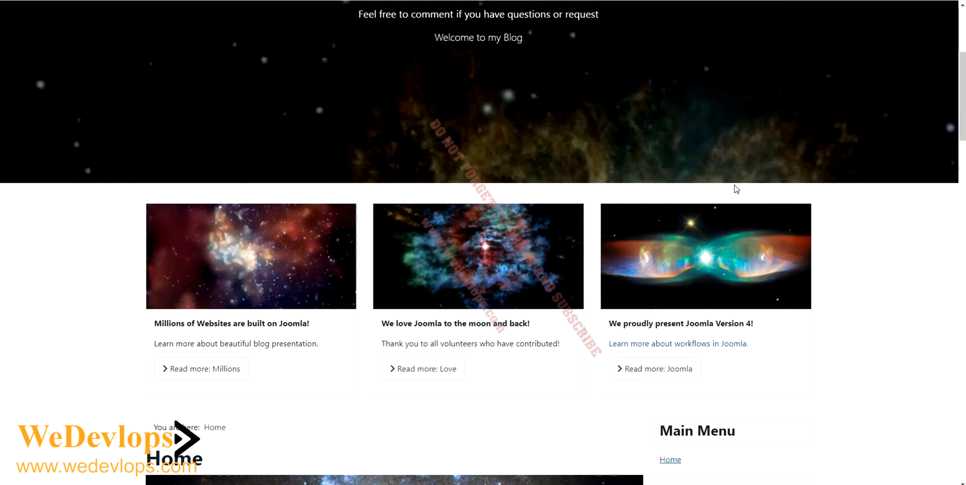
scroll(up, 3)
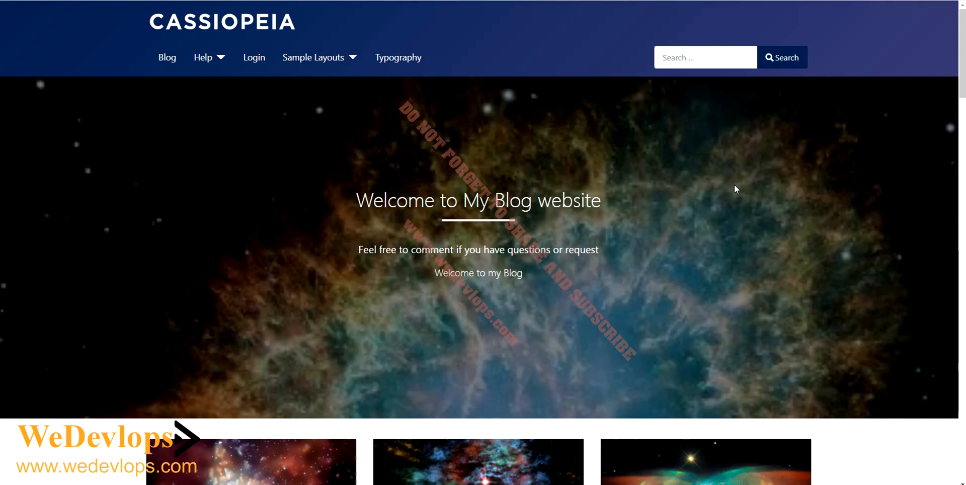
scroll(down, 3)
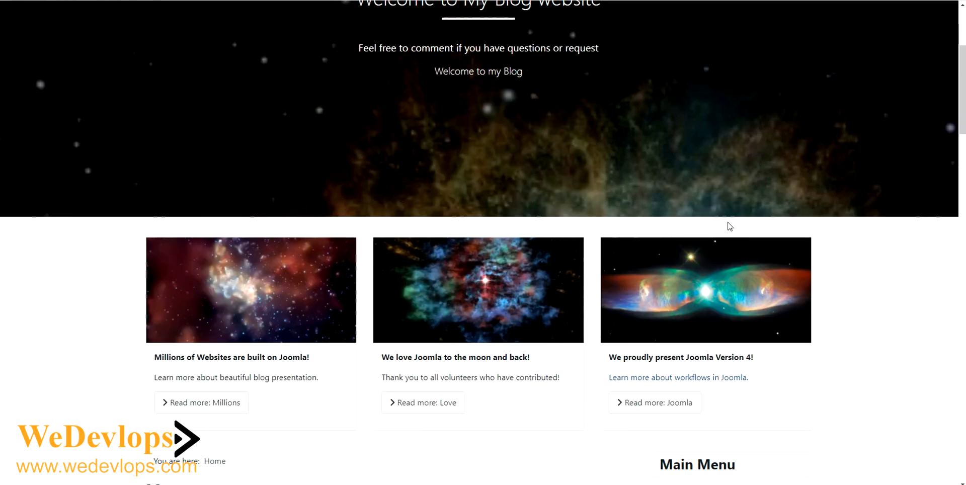
scroll(down, 3)
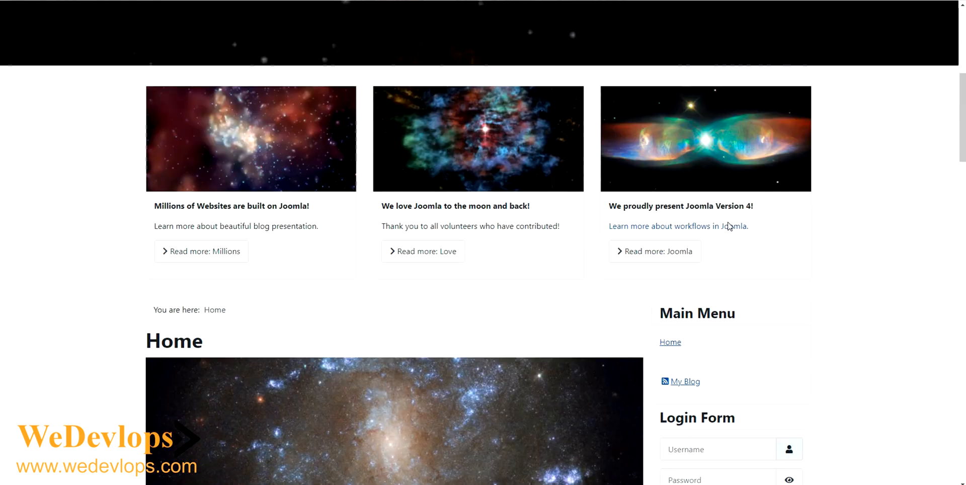
mouse_move(769, 283)
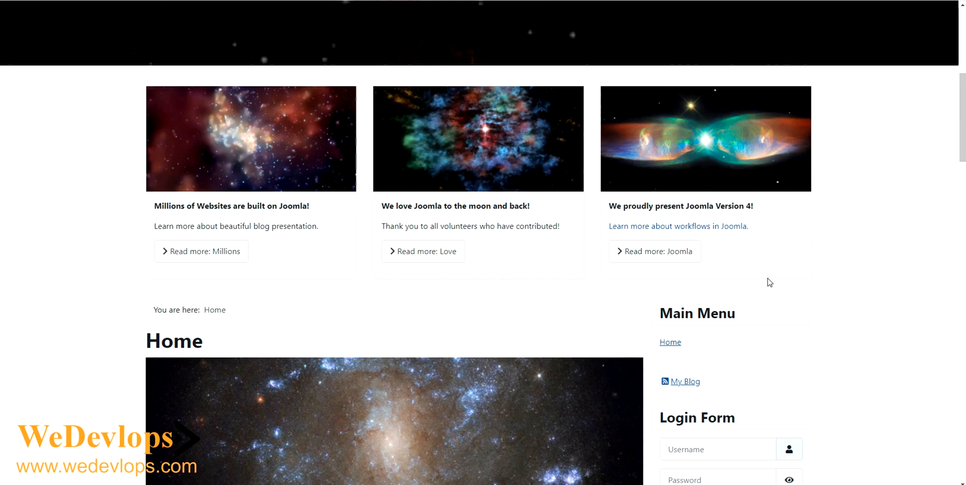
mouse_move(763, 295)
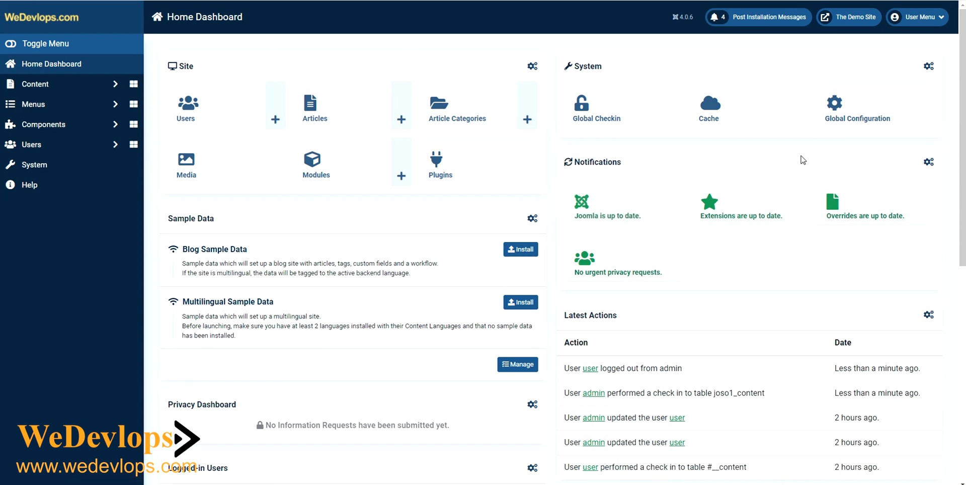
mouse_move(799, 160)
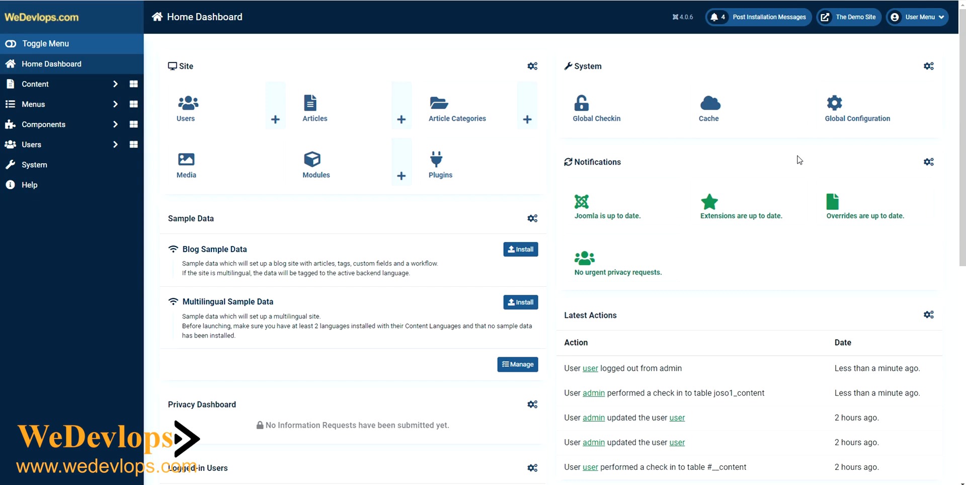
mouse_move(771, 137)
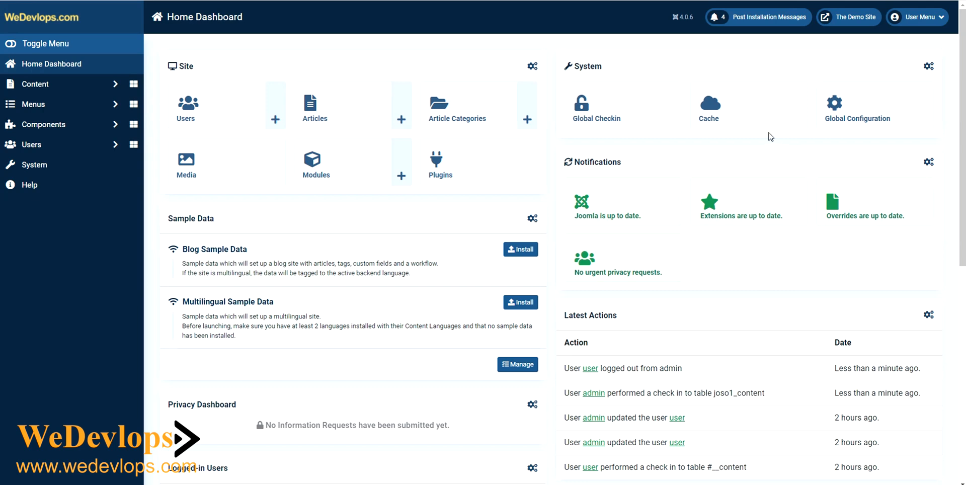
mouse_move(809, 143)
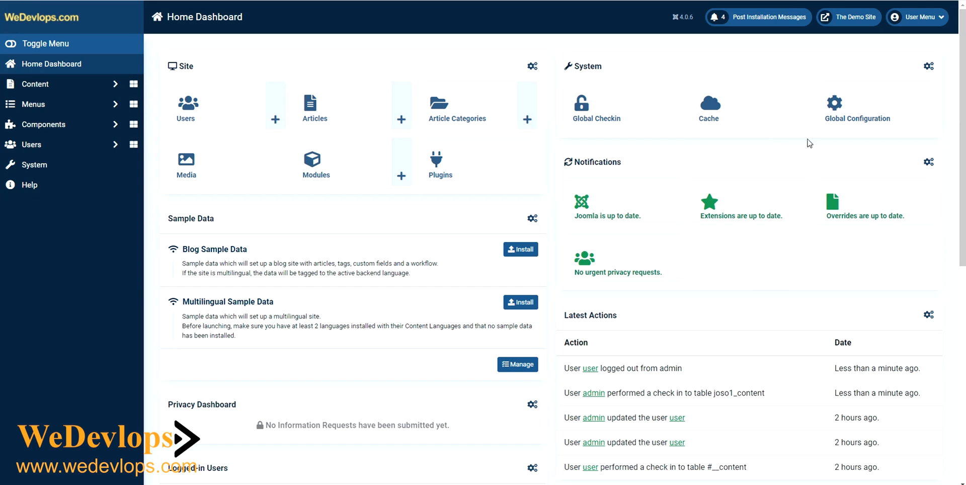
mouse_move(712, 238)
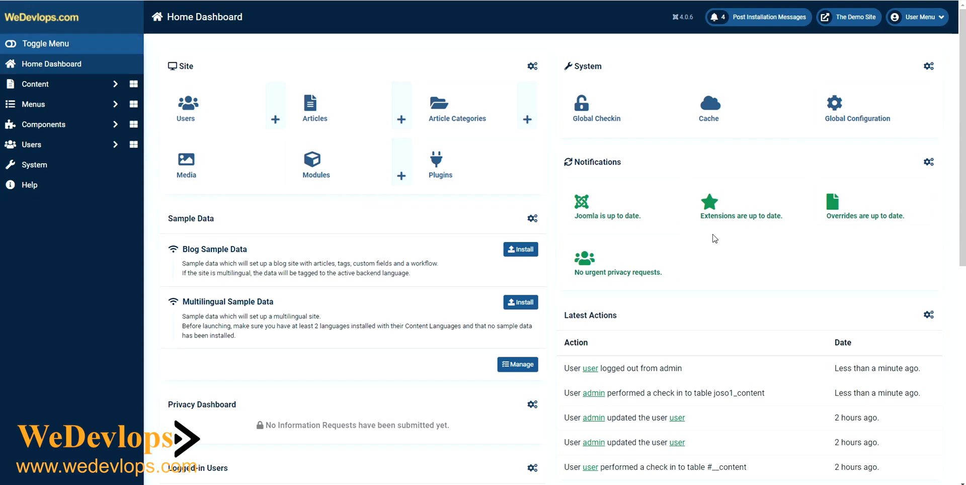
mouse_move(713, 242)
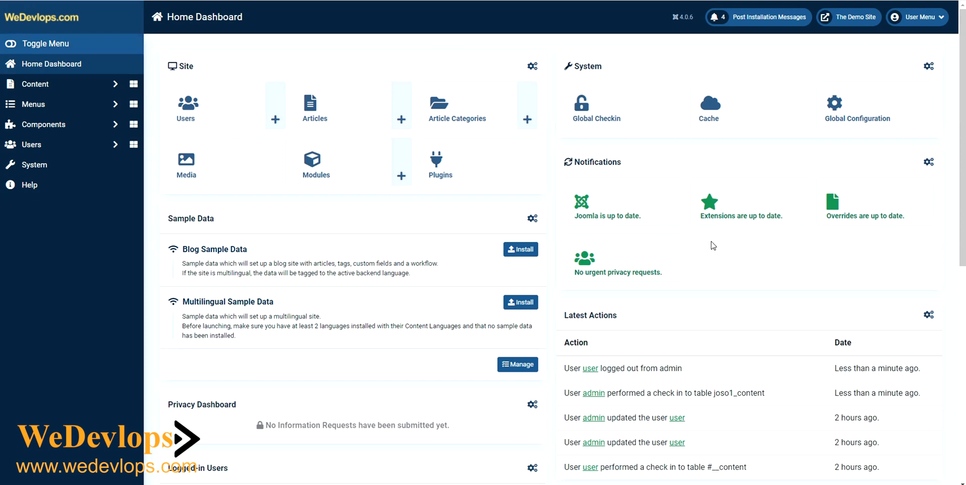
mouse_move(695, 247)
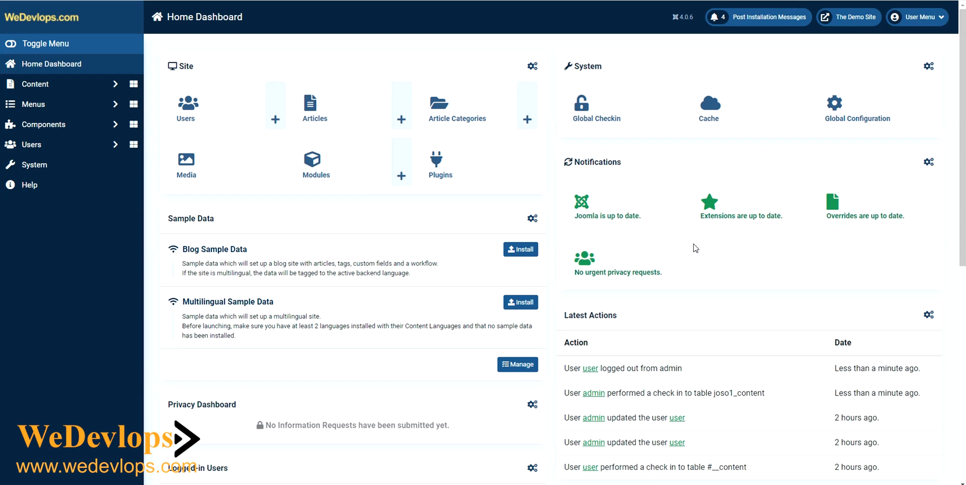
mouse_move(691, 248)
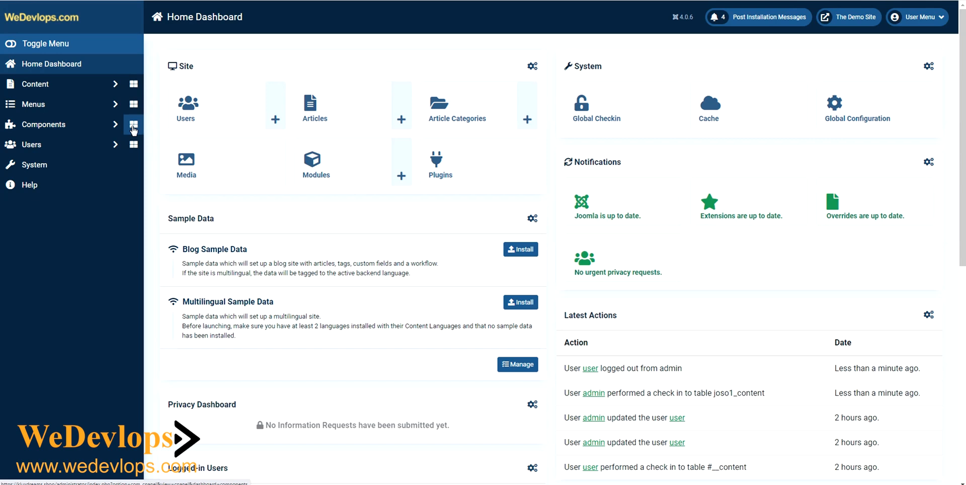
mouse_move(133, 129)
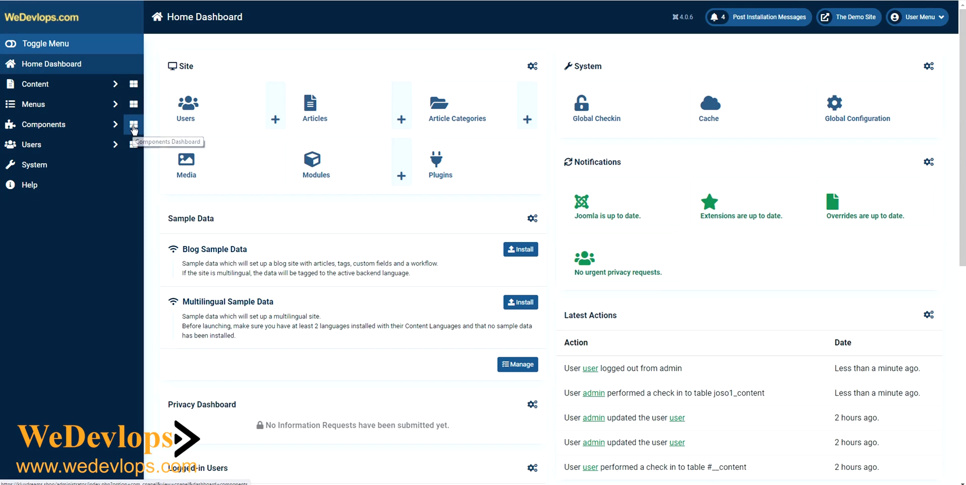
click(132, 124)
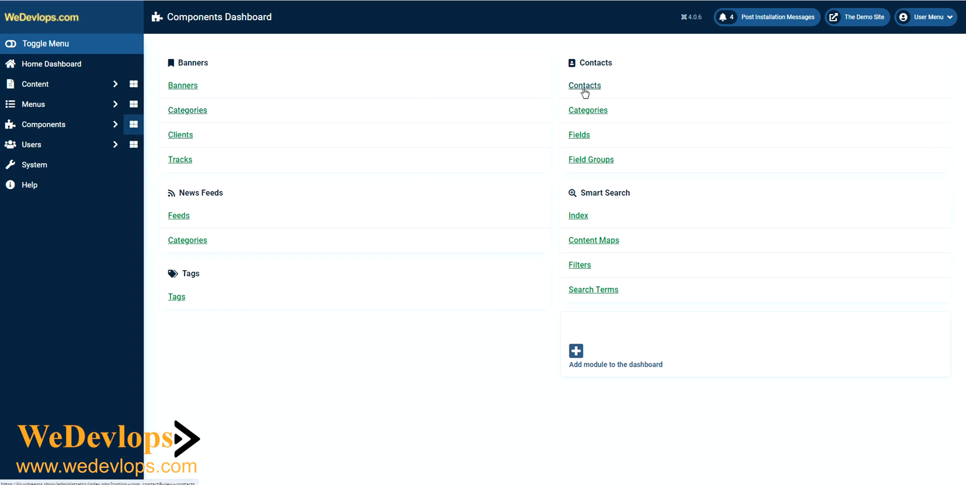
click(584, 85)
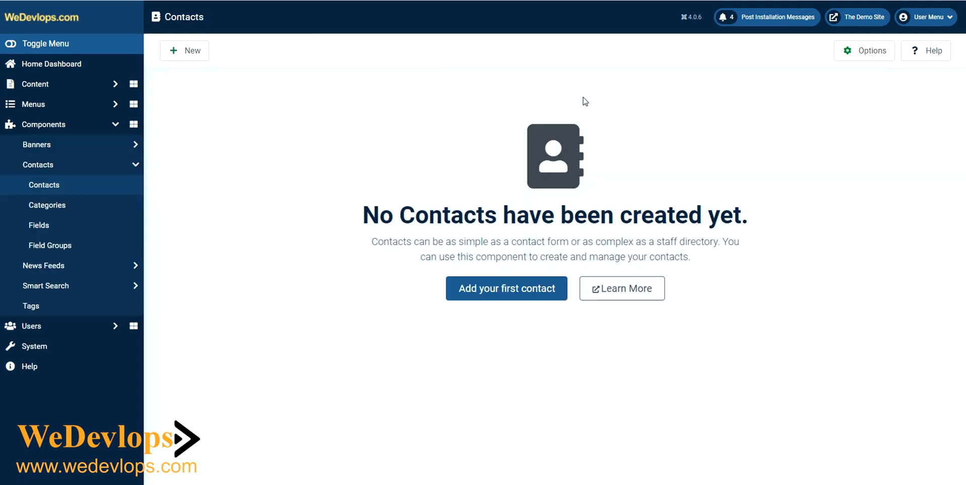
mouse_move(726, 124)
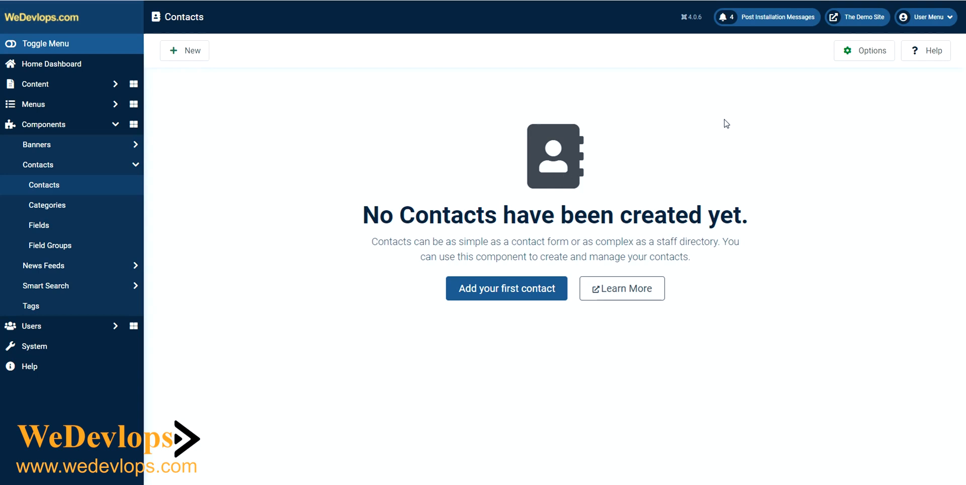
mouse_move(786, 307)
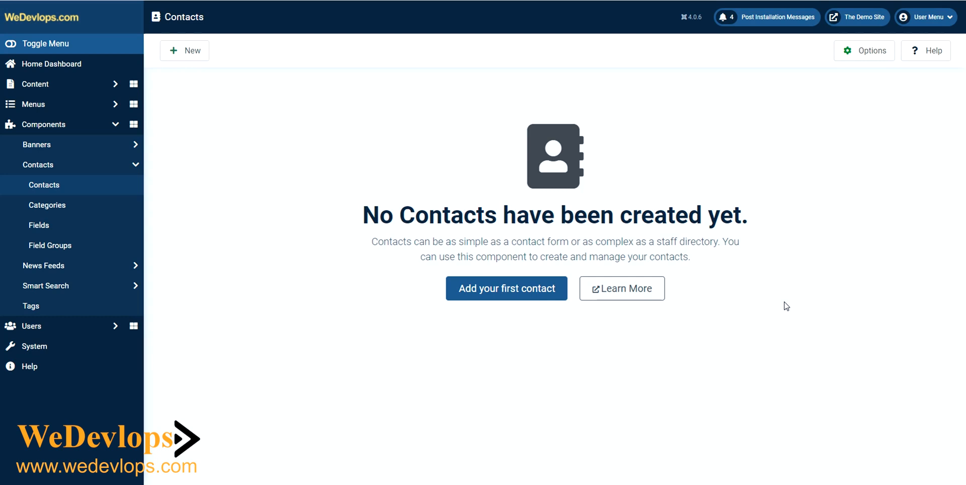
mouse_move(778, 302)
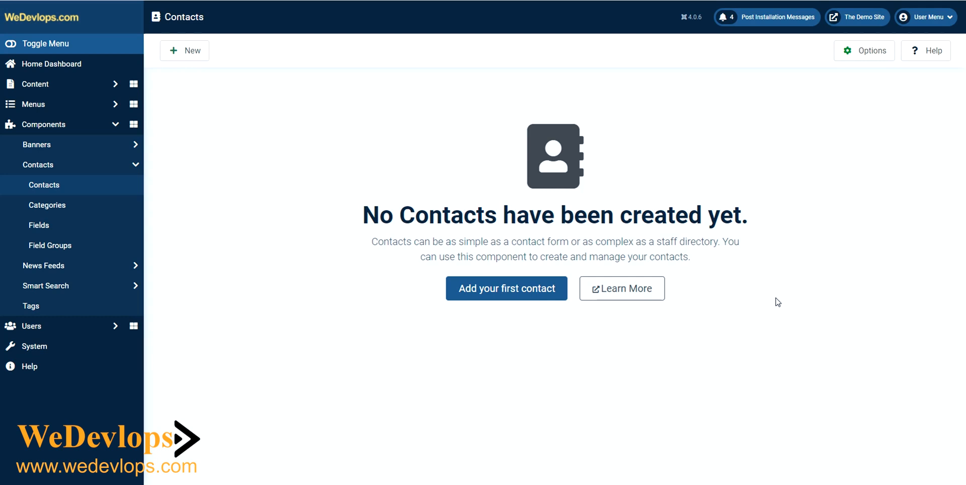
mouse_move(465, 359)
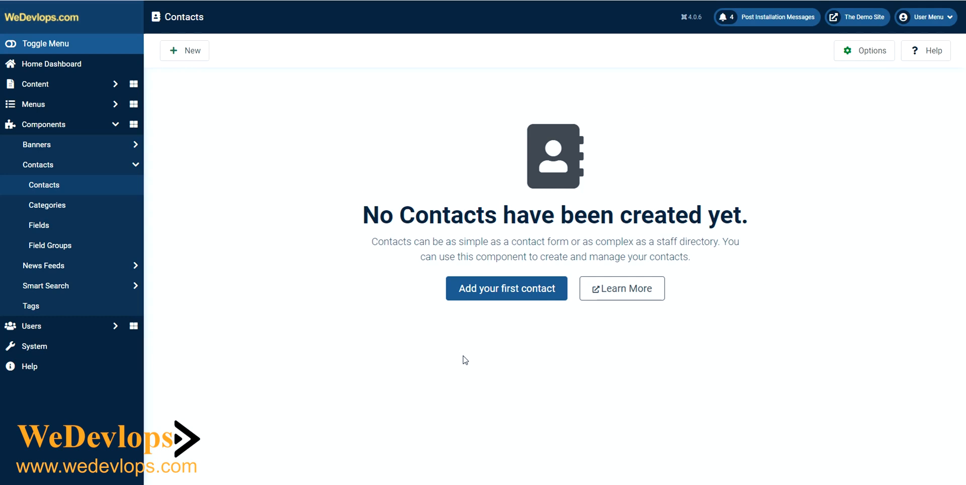
mouse_move(582, 313)
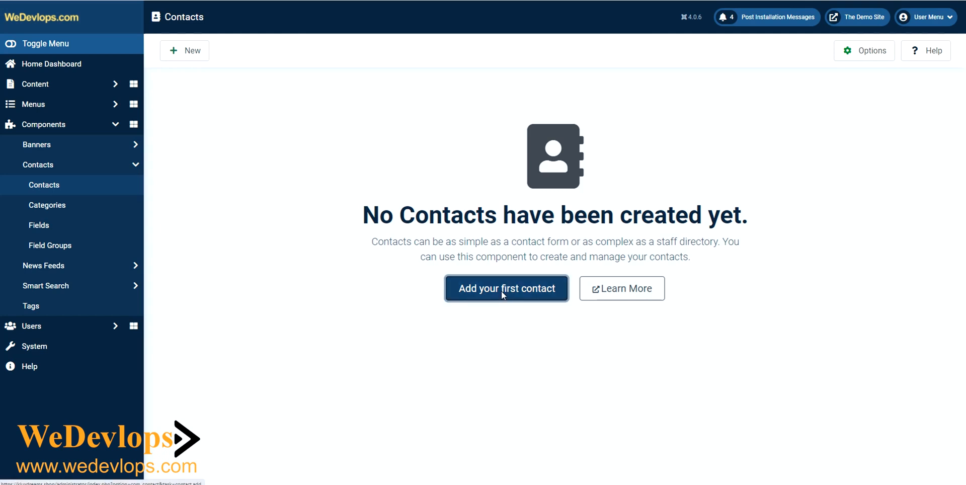
Begin the first contact and set Administrator as its linked user.
click(505, 288)
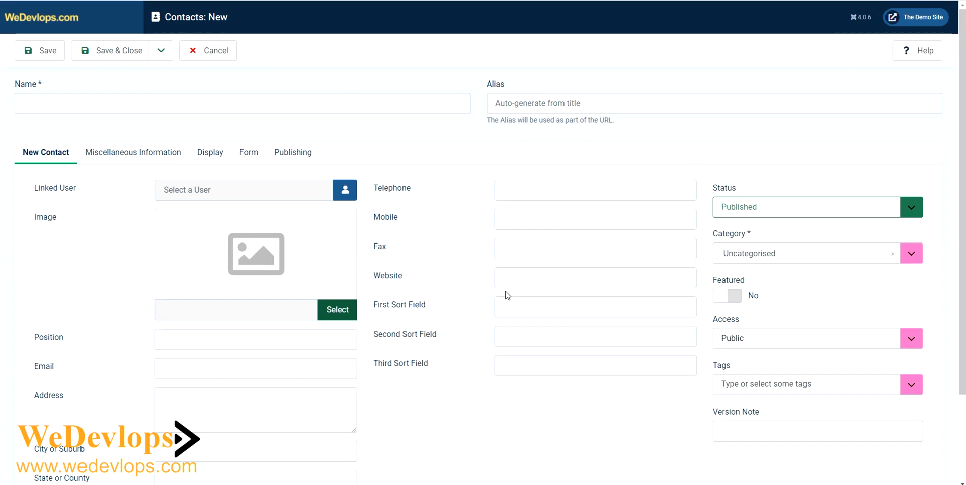
click(344, 190)
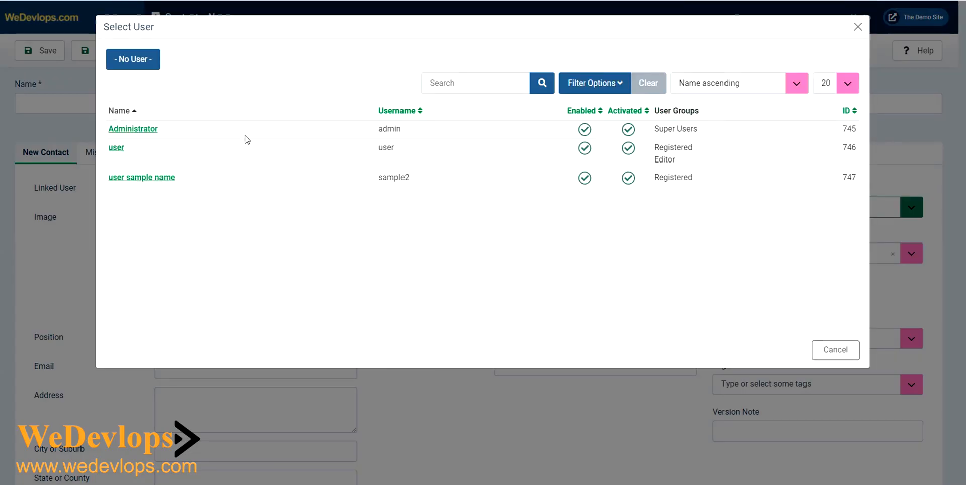
click(132, 129)
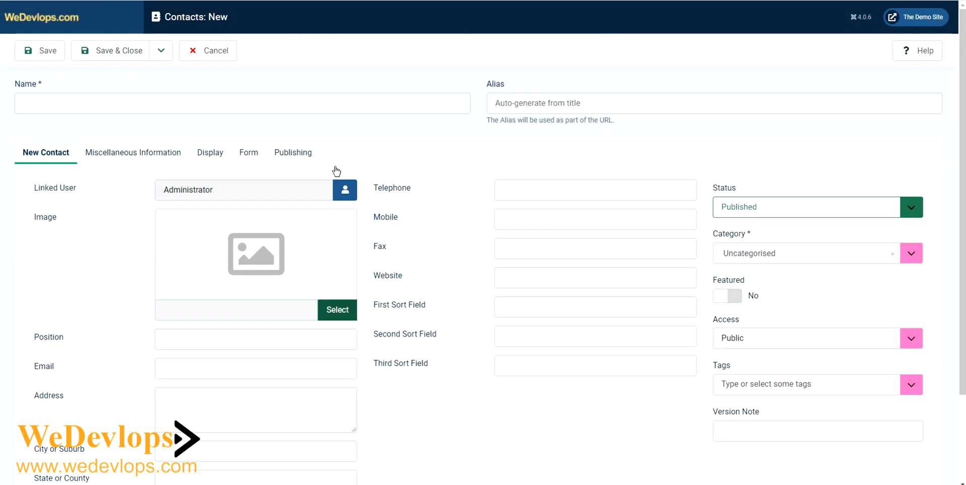
scroll(down, 3)
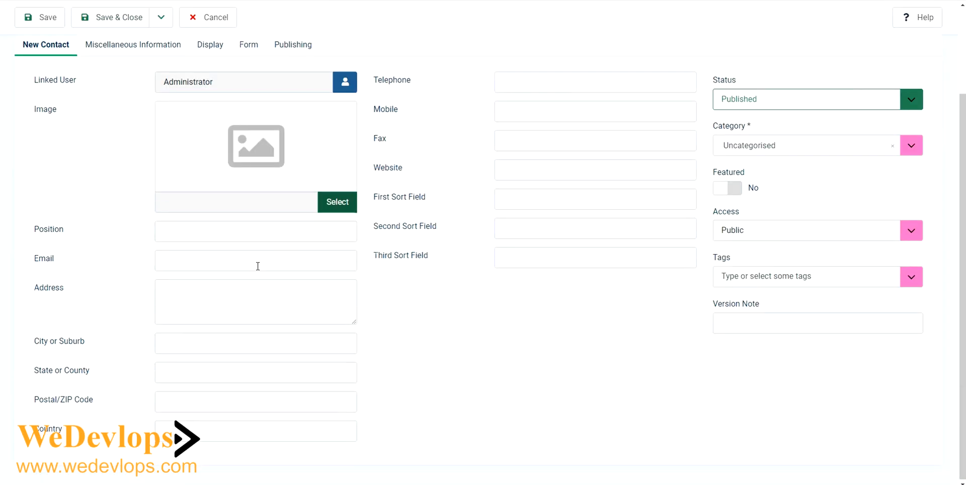
click(255, 260)
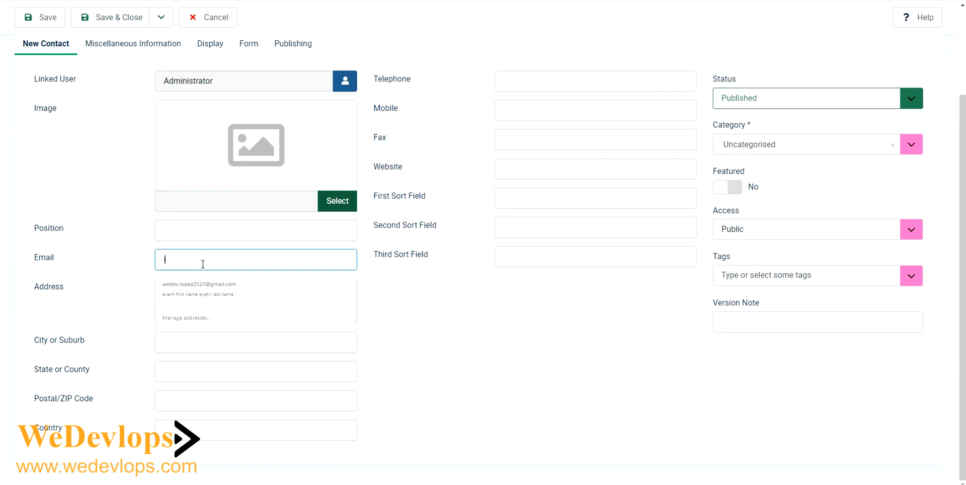
text(info)
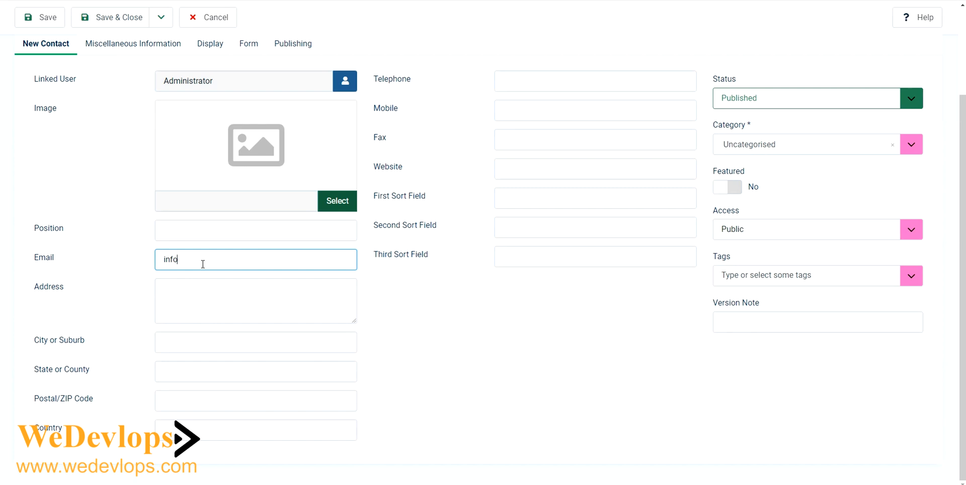
text(@)
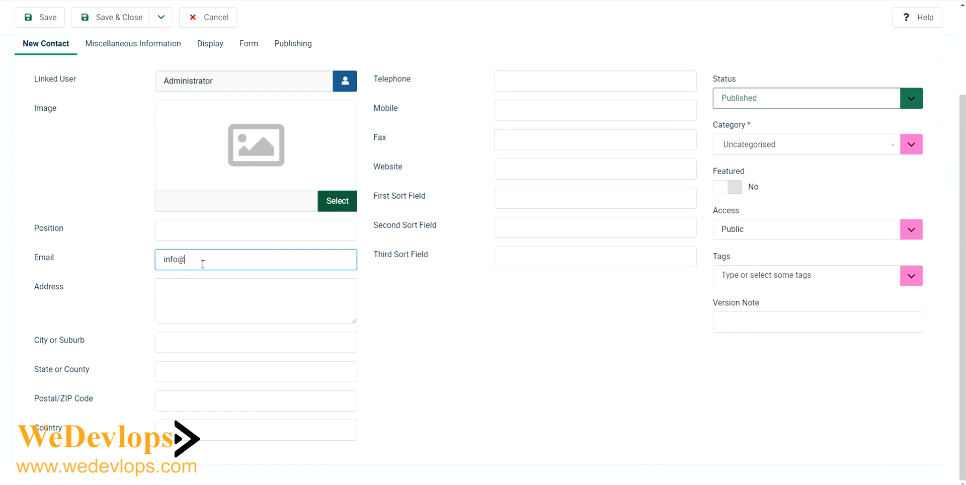
text(your)
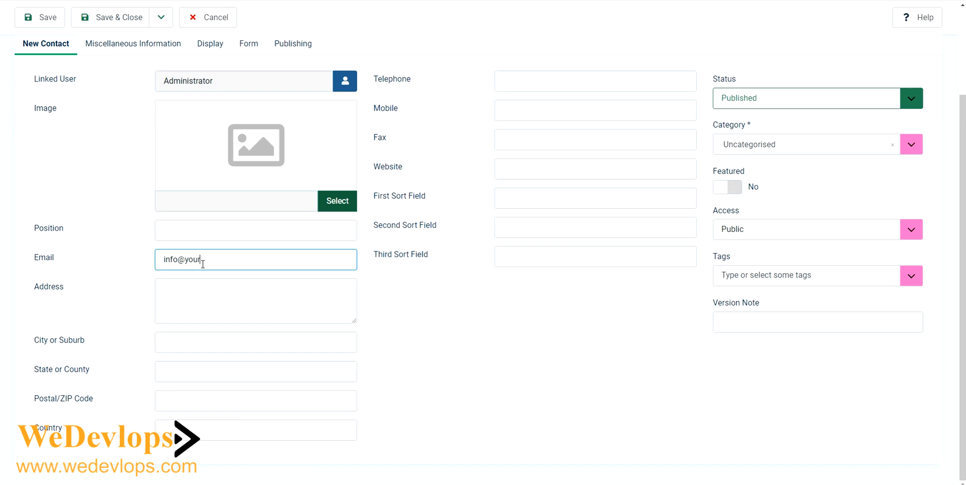
text(domain.c)
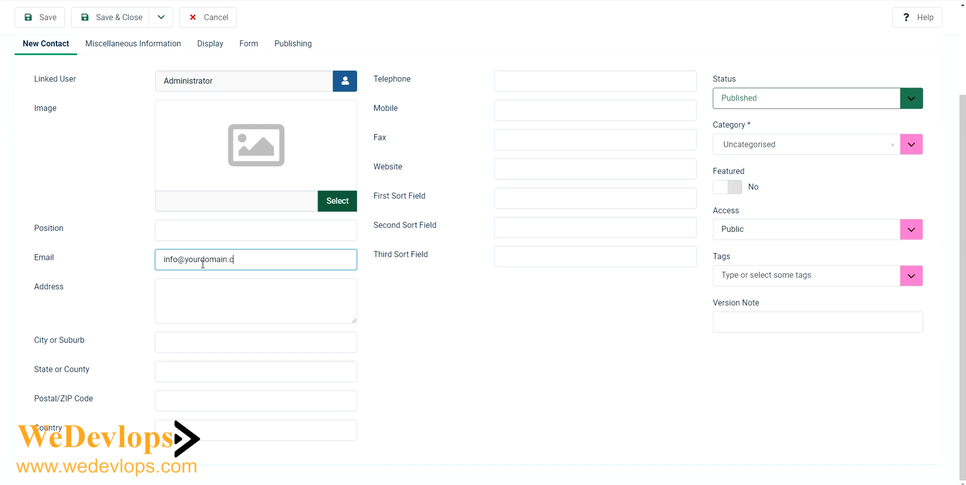
text(om)
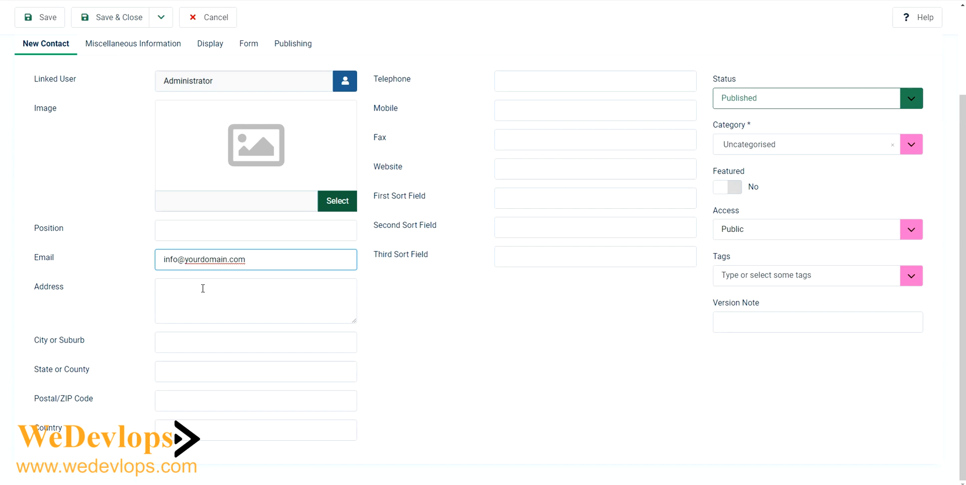
Enter the postal address 'P.O box something at your address'.
click(255, 301)
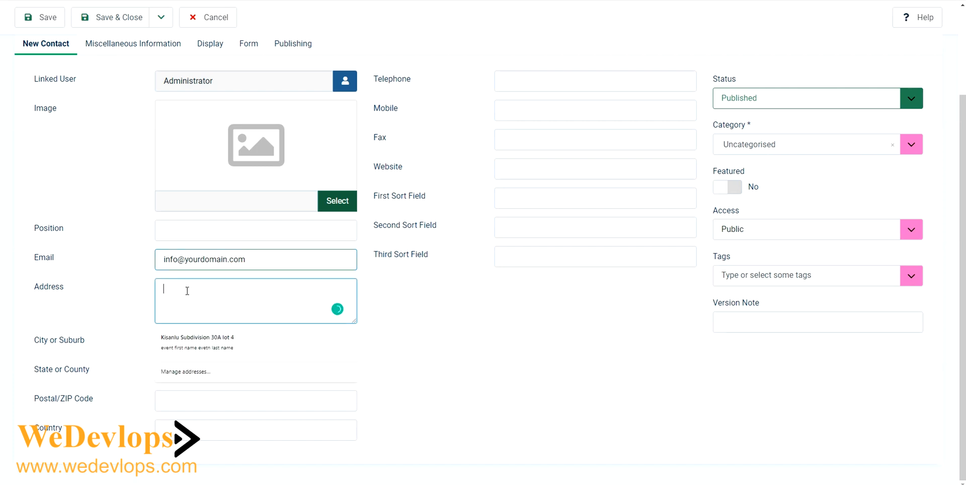
text(P)
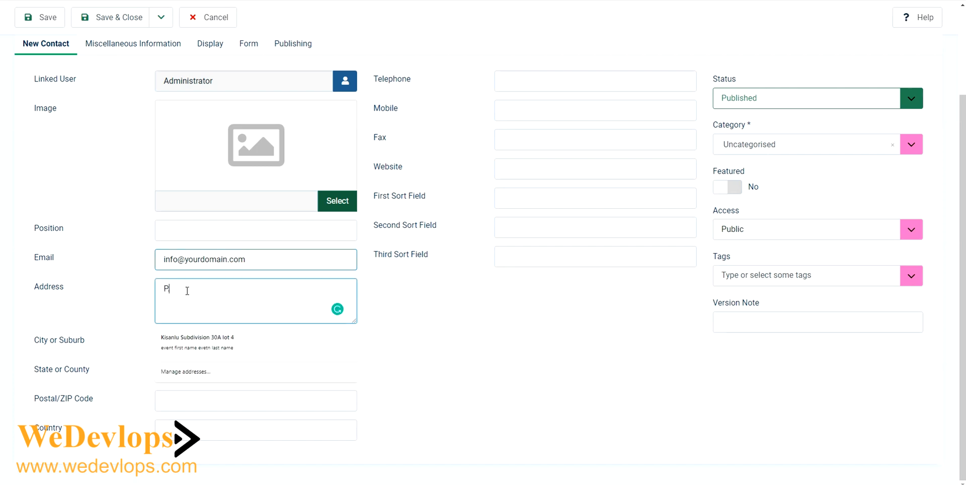
text(.O box)
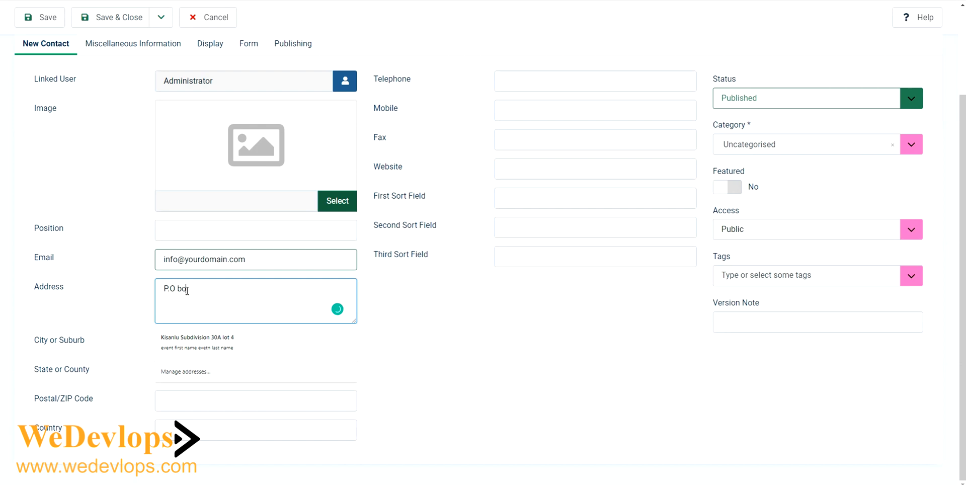
text(something at your)
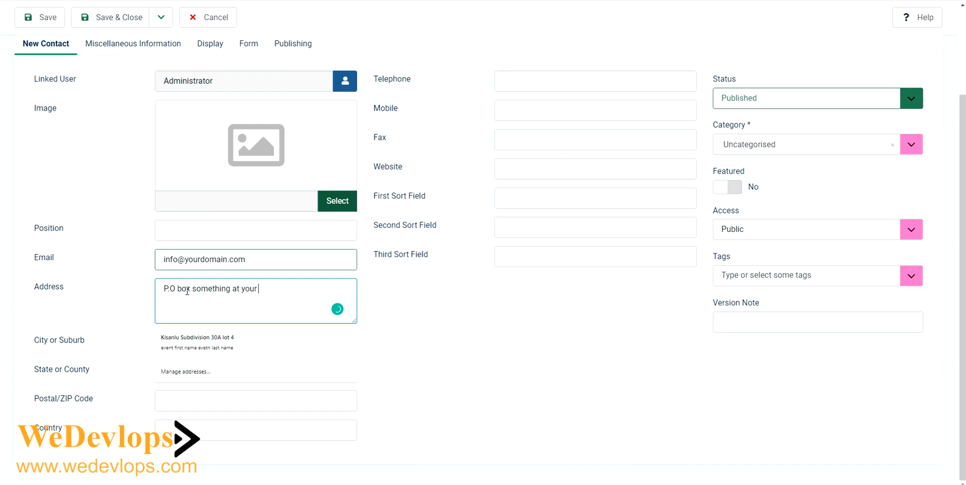
text(address)
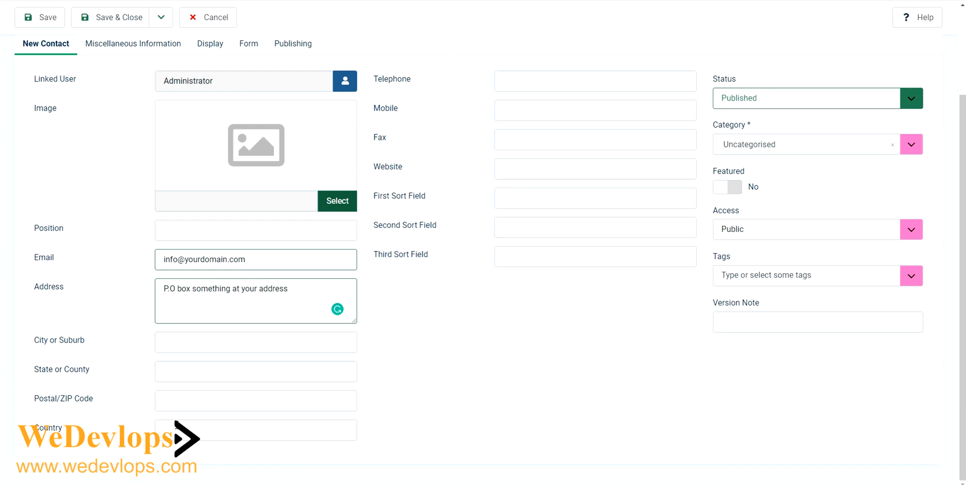
mouse_move(450, 384)
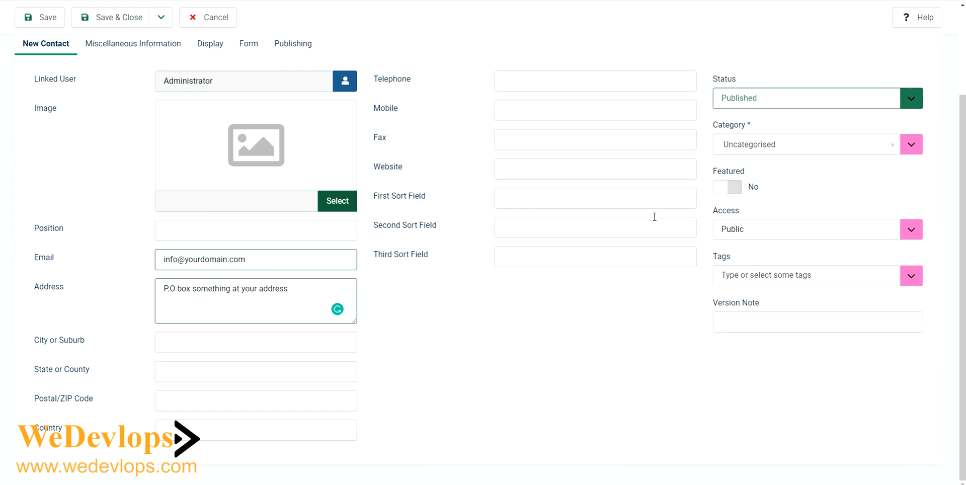
mouse_move(518, 84)
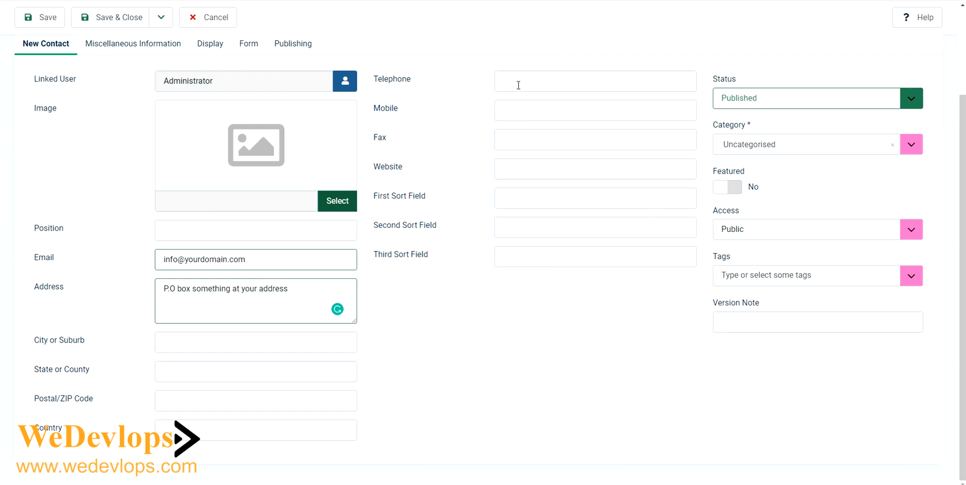
click(595, 80)
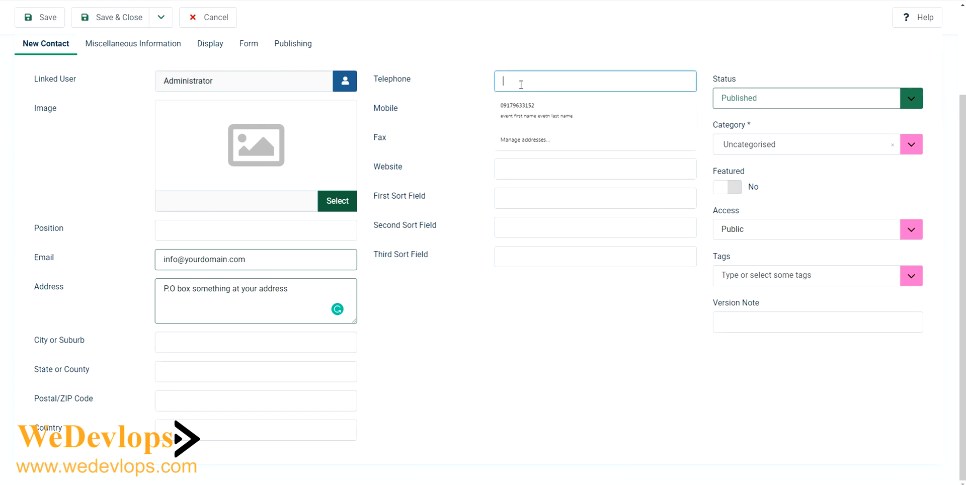
text(999999)
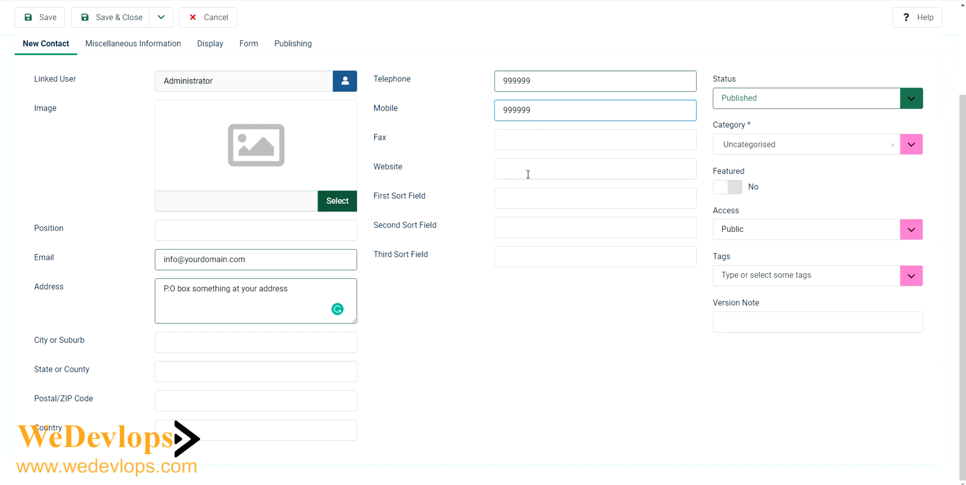
click(594, 168)
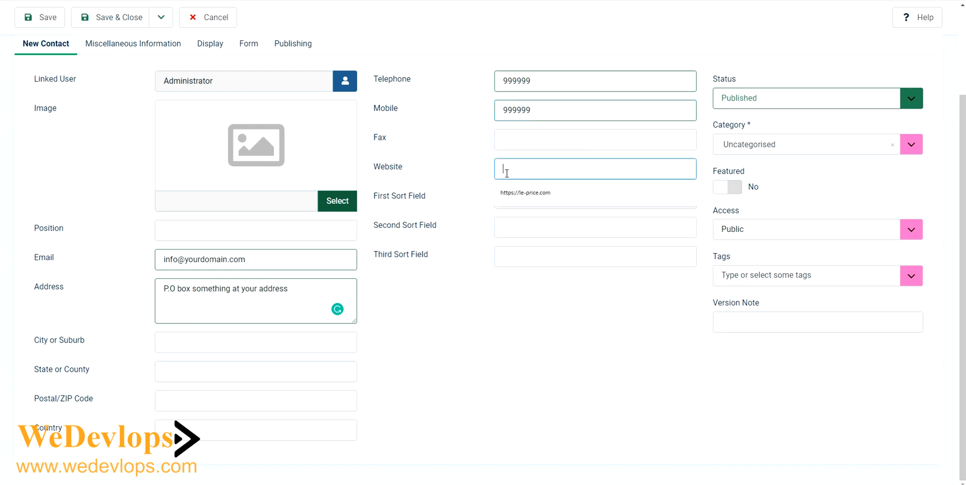
text(w)
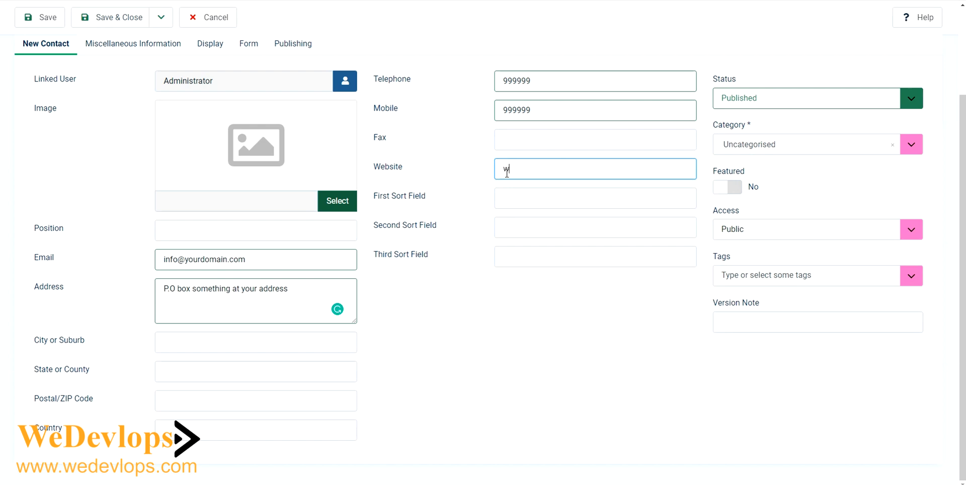
text(ww.your)
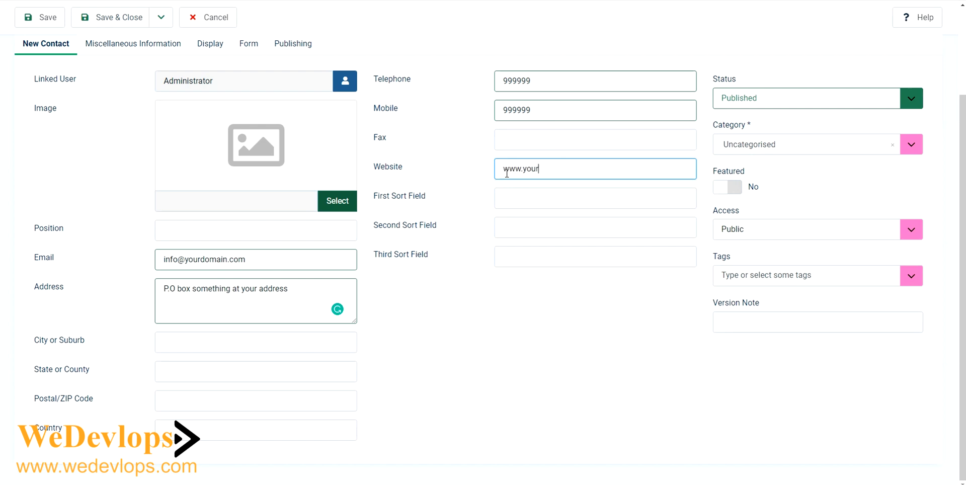
text(website)
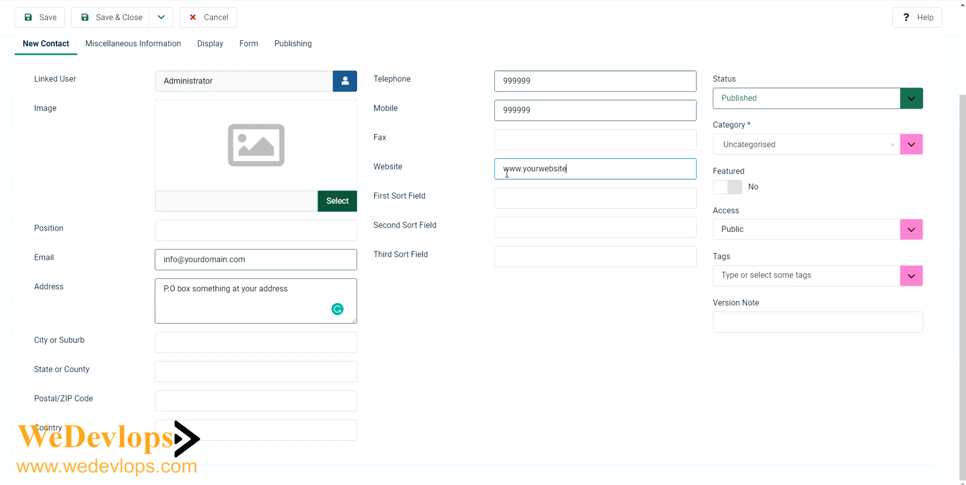
text(.com)
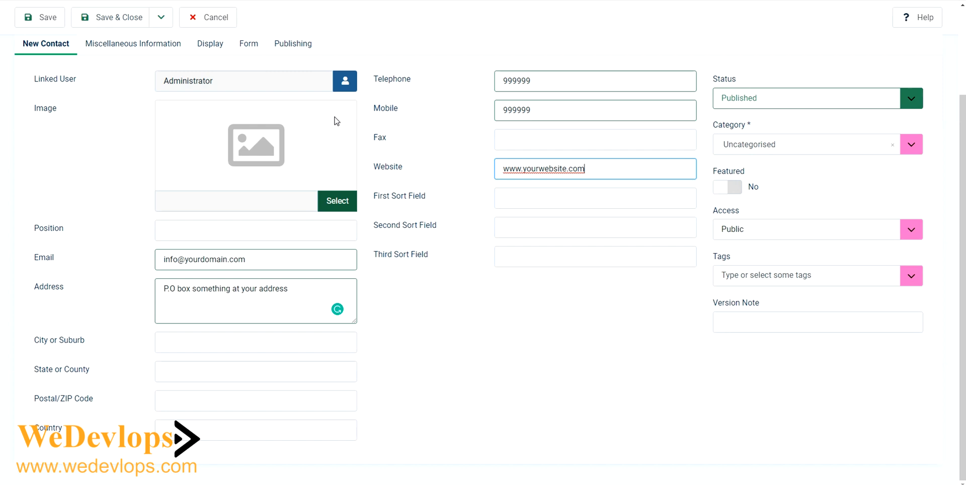
click(132, 43)
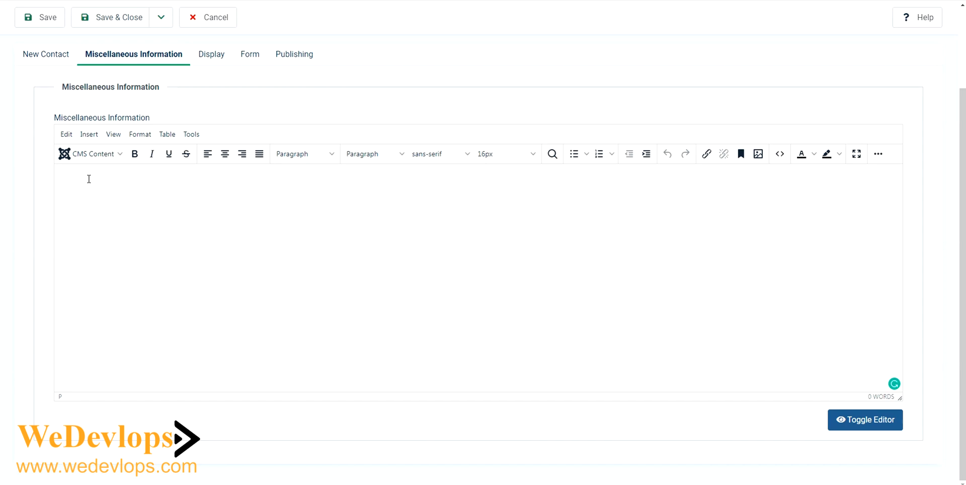
Type 'Miscellaneous information we type here' in the editor, then show the Display tab.
click(74, 178)
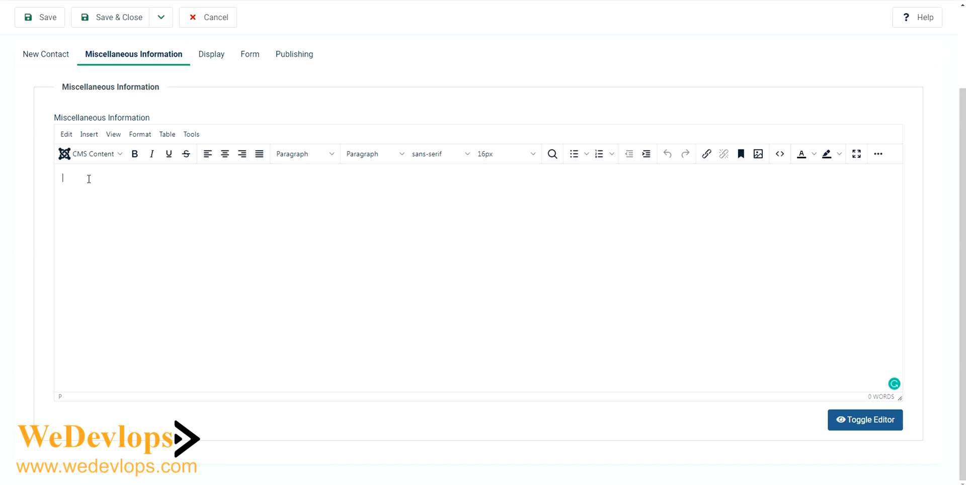
text(M)
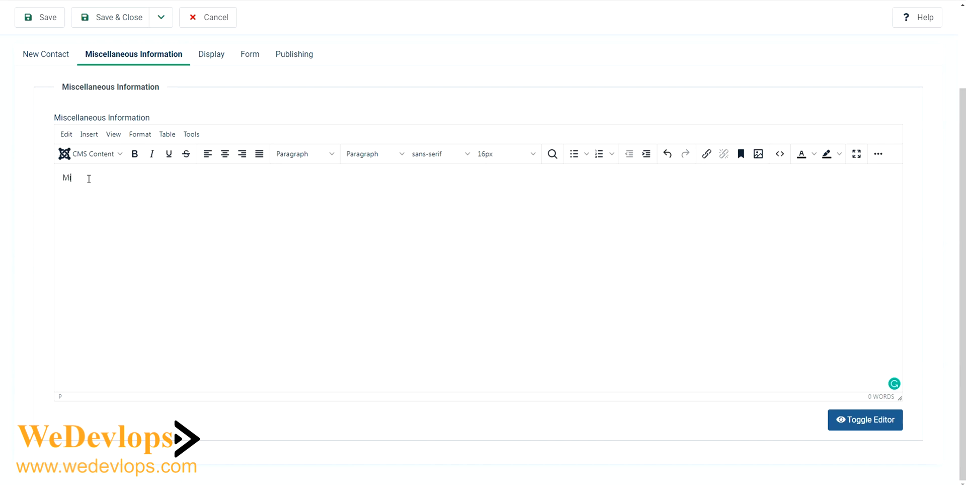
text(iscell)
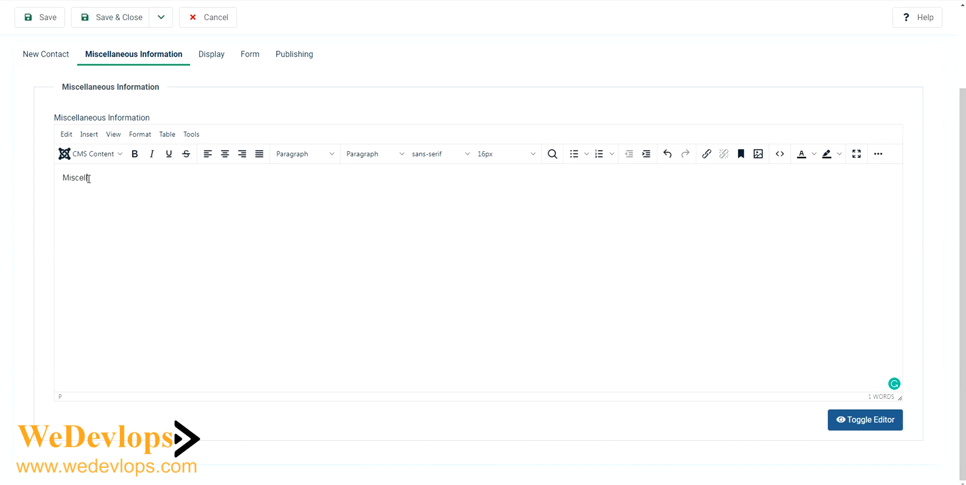
text(laneous inf)
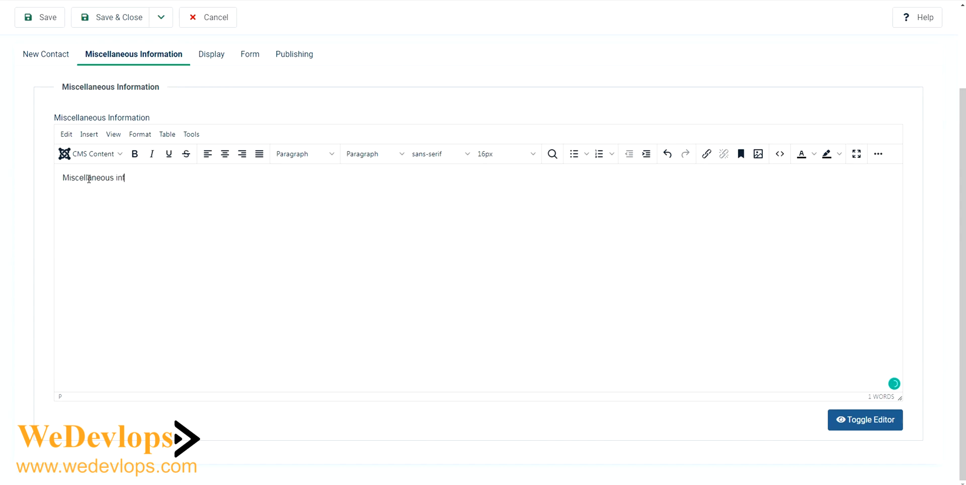
text(ormation we type)
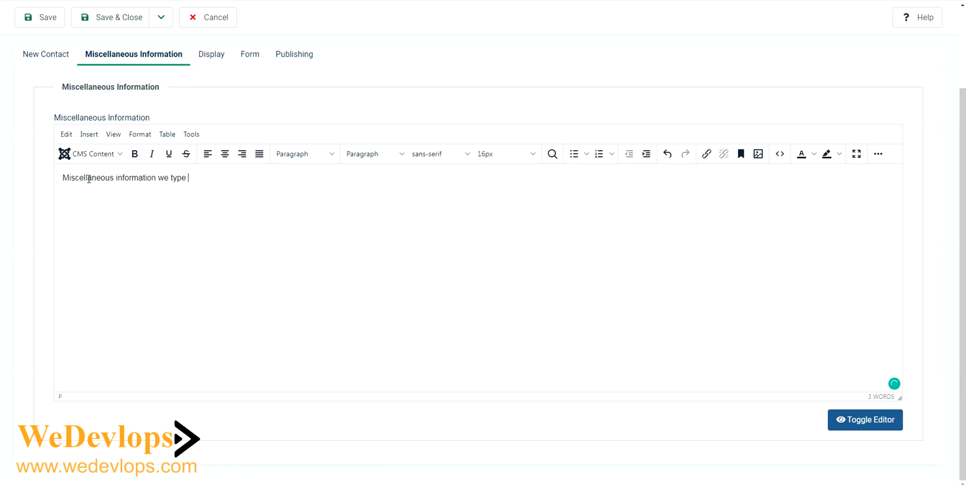
text(here)
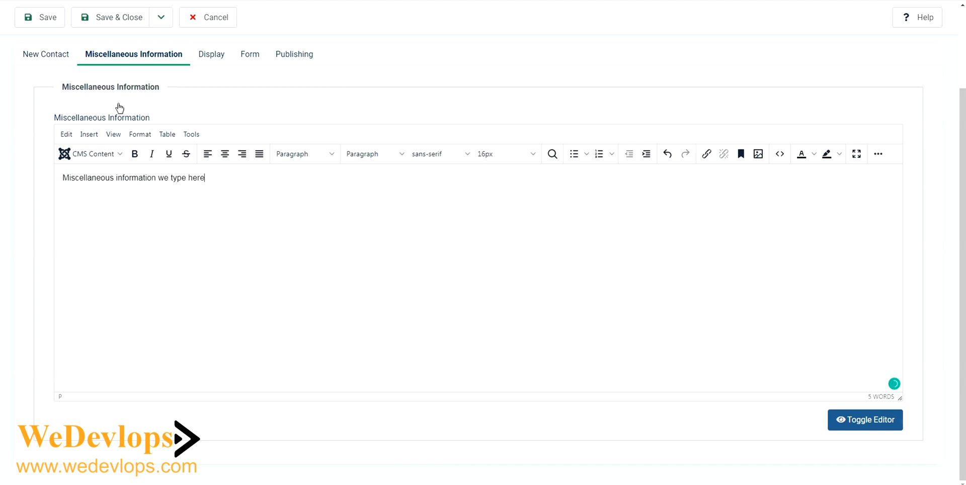
click(211, 54)
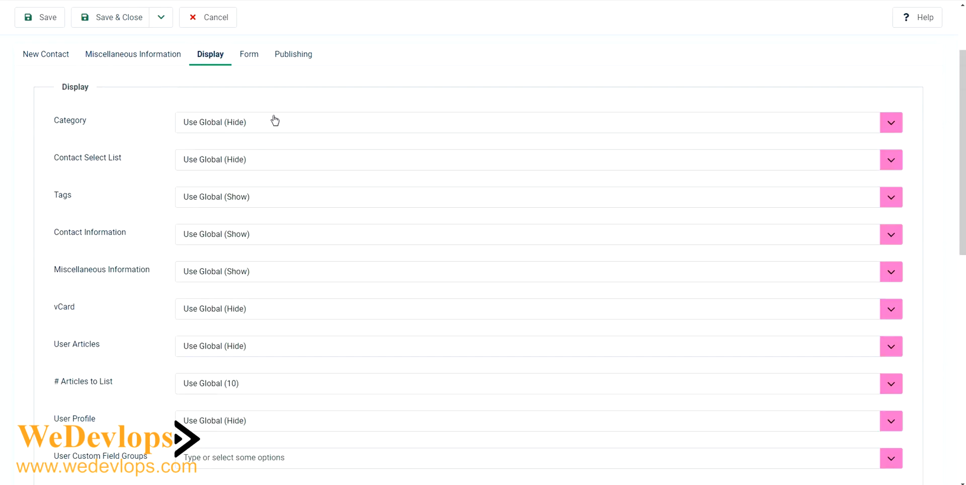
mouse_move(148, 196)
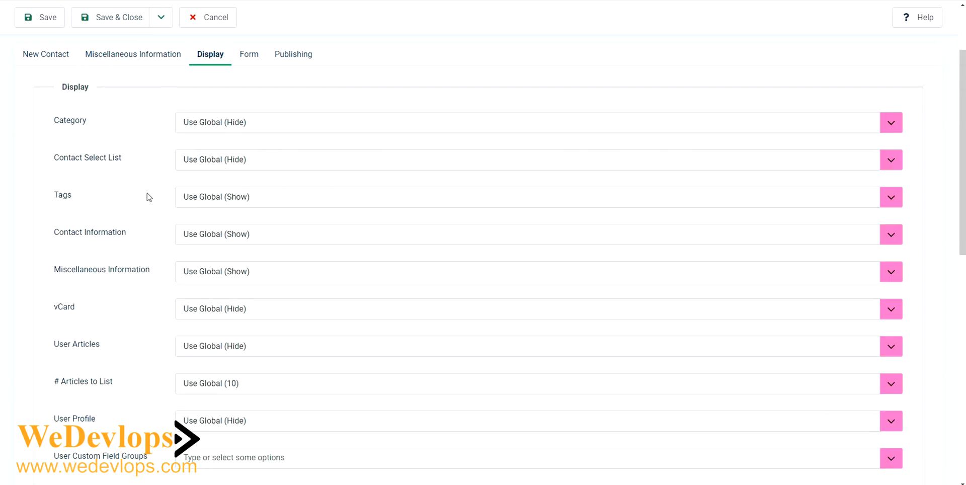
mouse_move(237, 288)
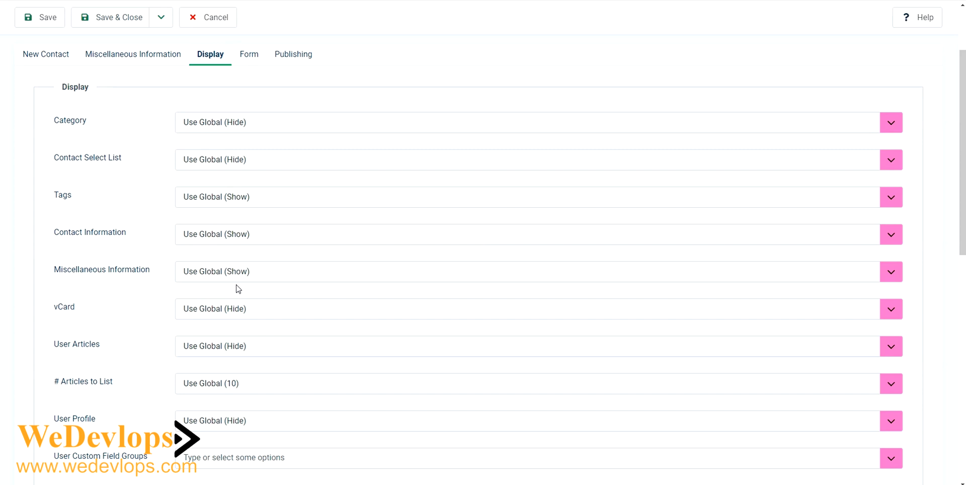
Glance at the Form settings, then view the empty Publishing dates and metadata fields.
scroll(down, 3)
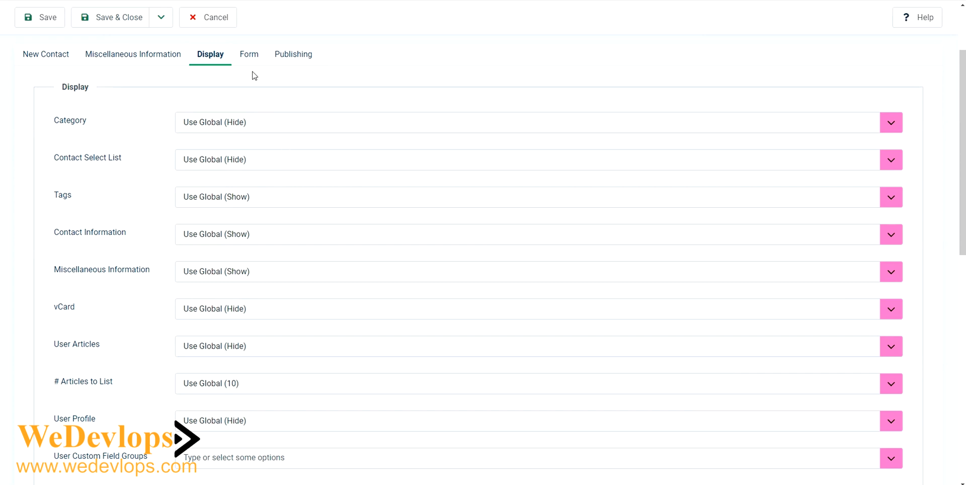
click(248, 54)
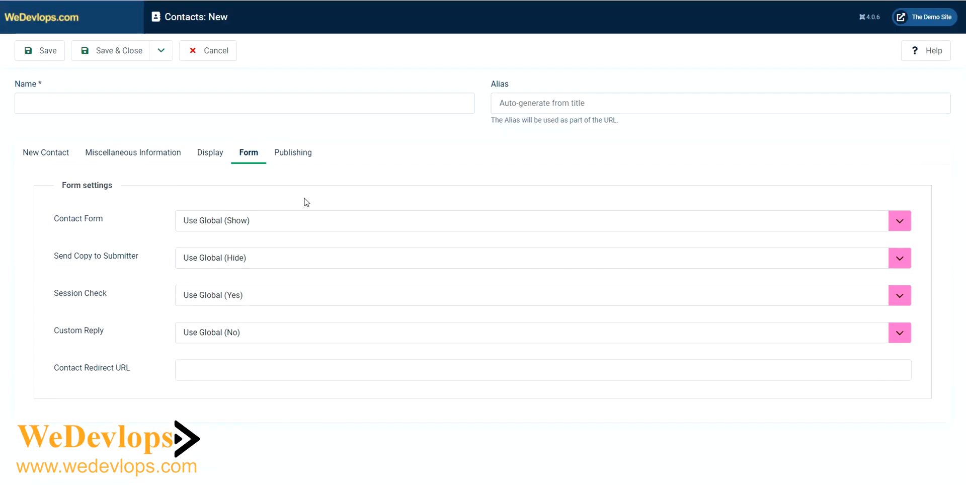
mouse_move(307, 180)
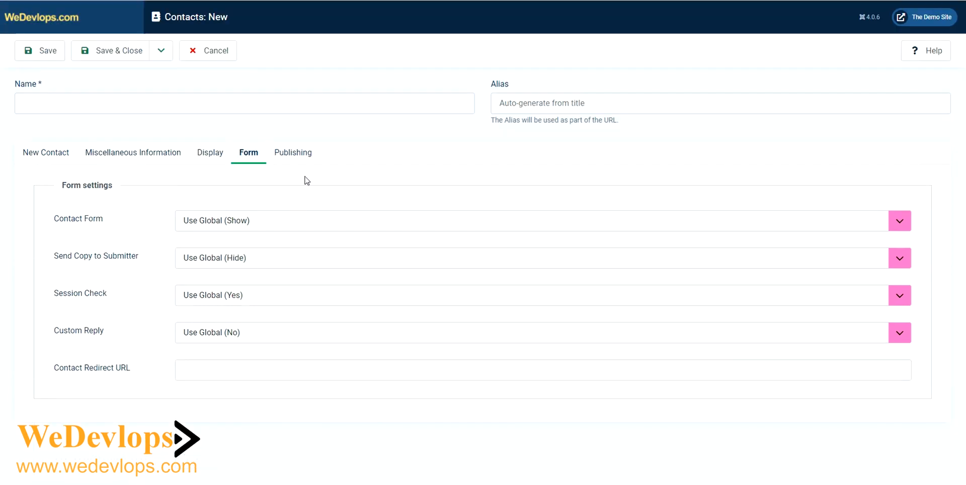
click(293, 153)
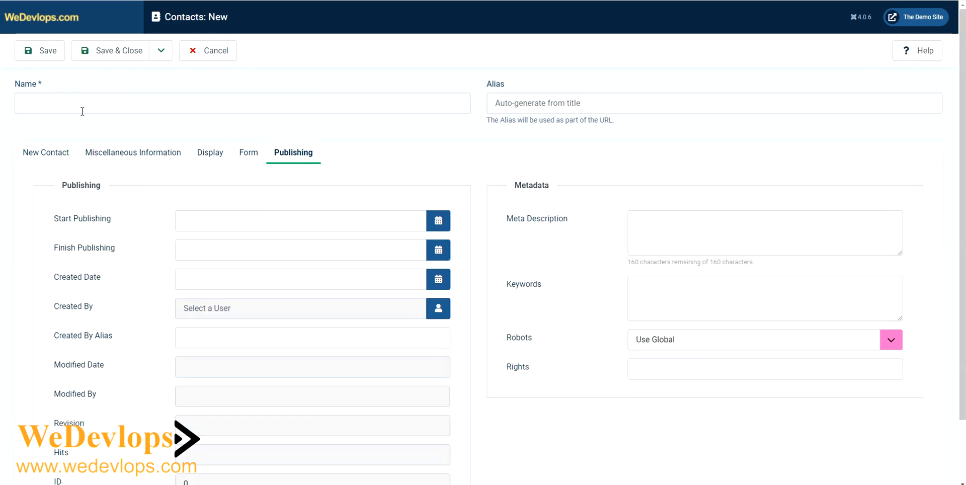
Name the contact 'Admin contact' and Save & Close it.
click(242, 103)
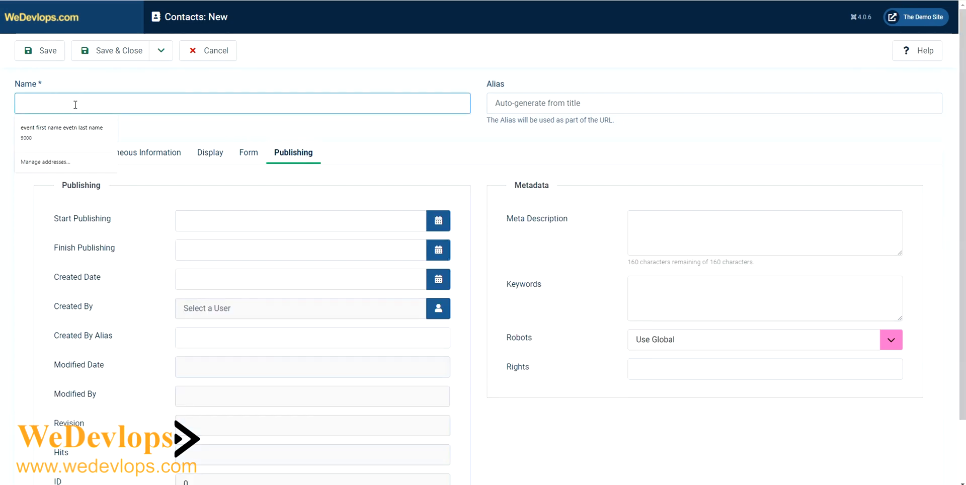
text(Admin contact)
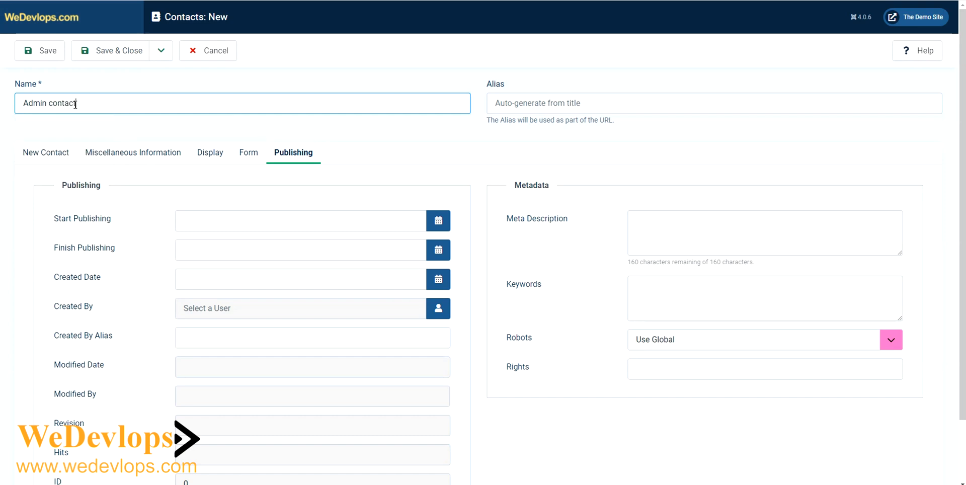
mouse_move(431, 184)
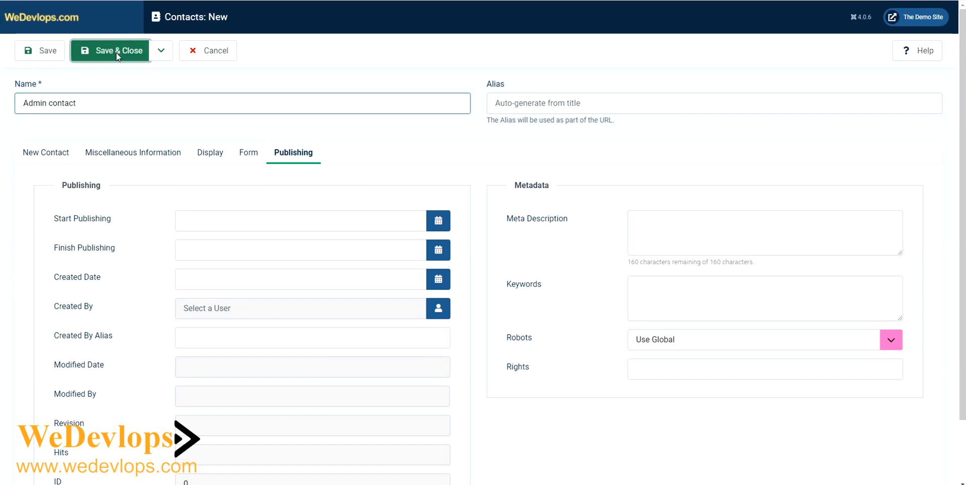
click(117, 50)
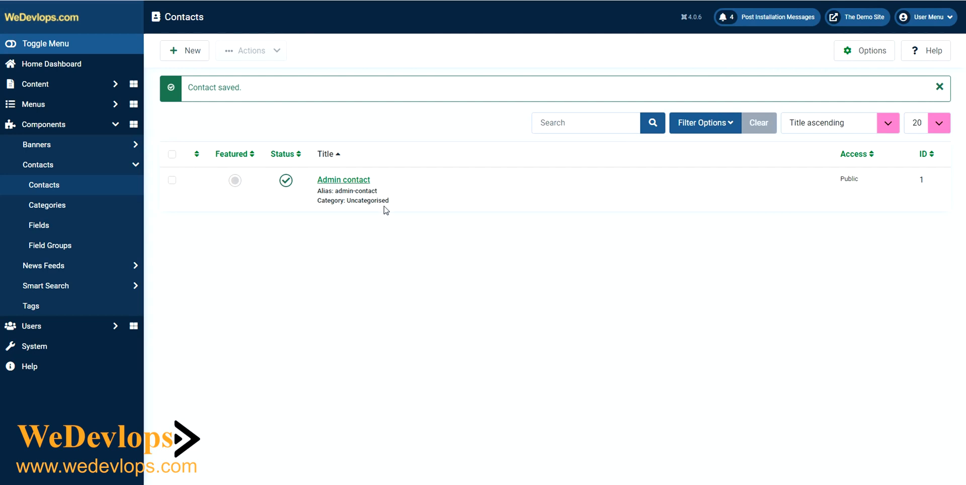
mouse_move(263, 222)
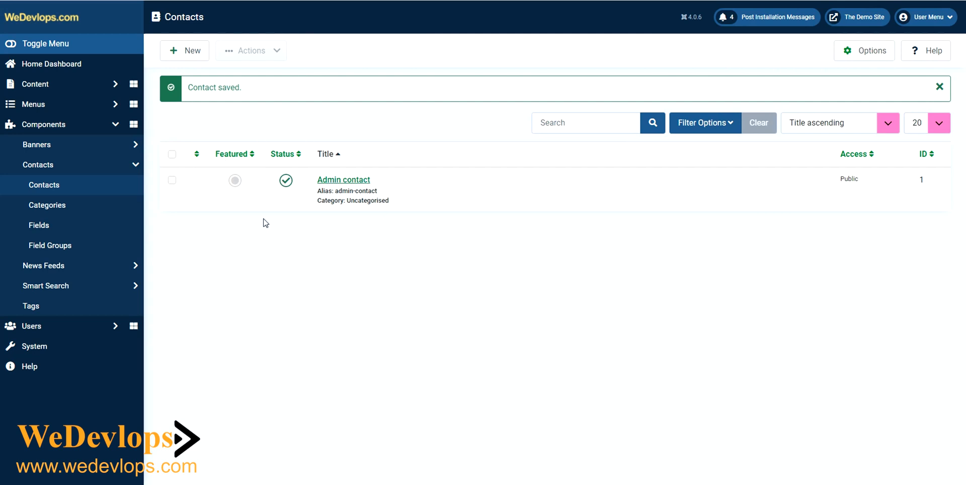
mouse_move(76, 135)
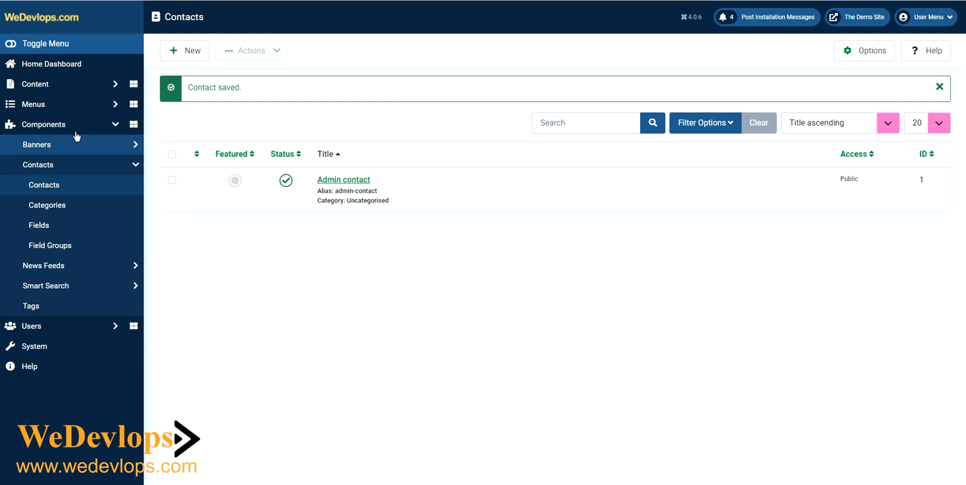
Expand Menus in the sidebar to list Manage, All Menu Items and Main Menu.
click(33, 103)
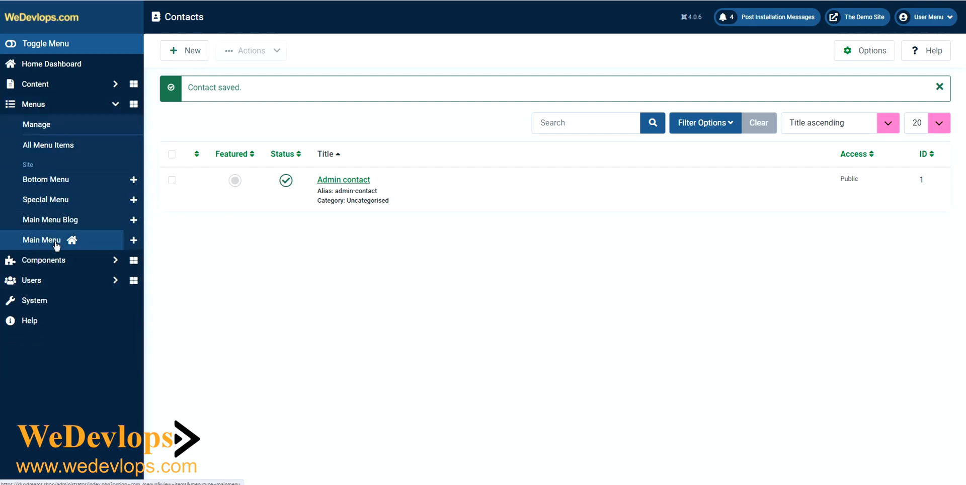
Create a new Main Menu item of type Single Contact showing Admin contact.
click(41, 239)
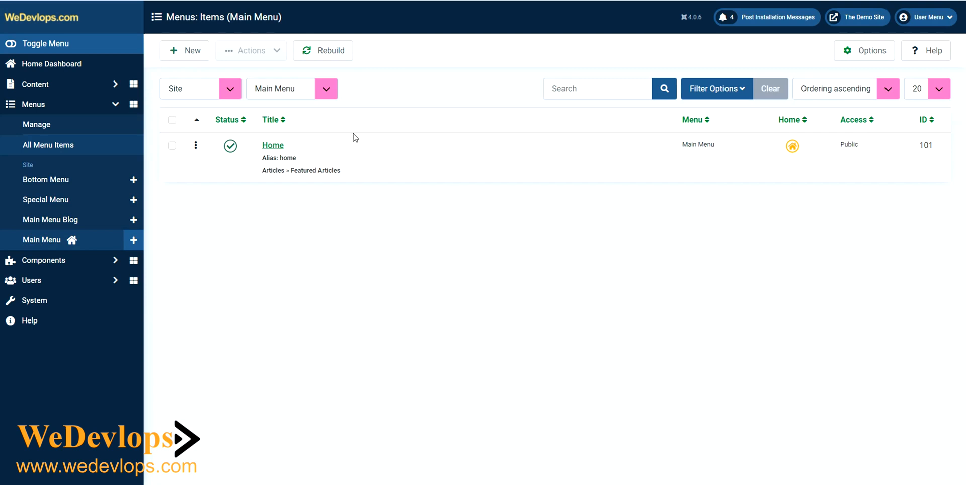
mouse_move(377, 158)
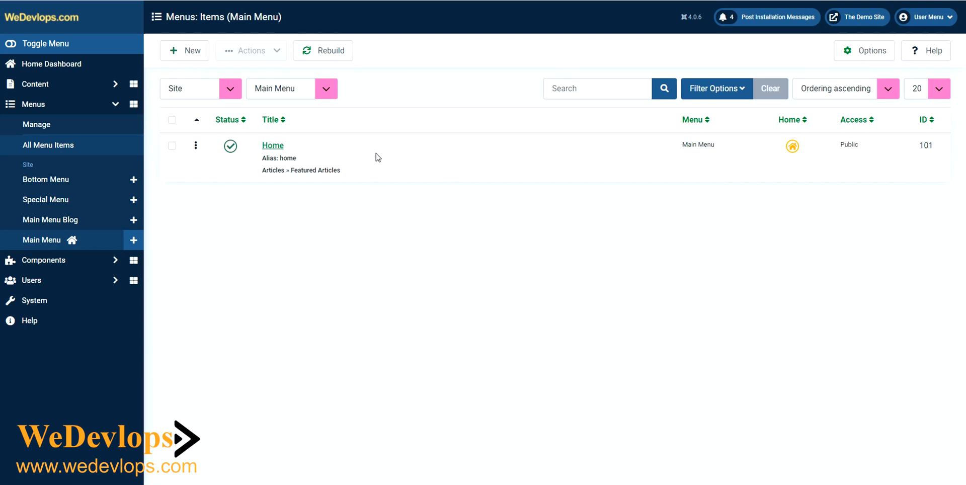
mouse_move(792, 147)
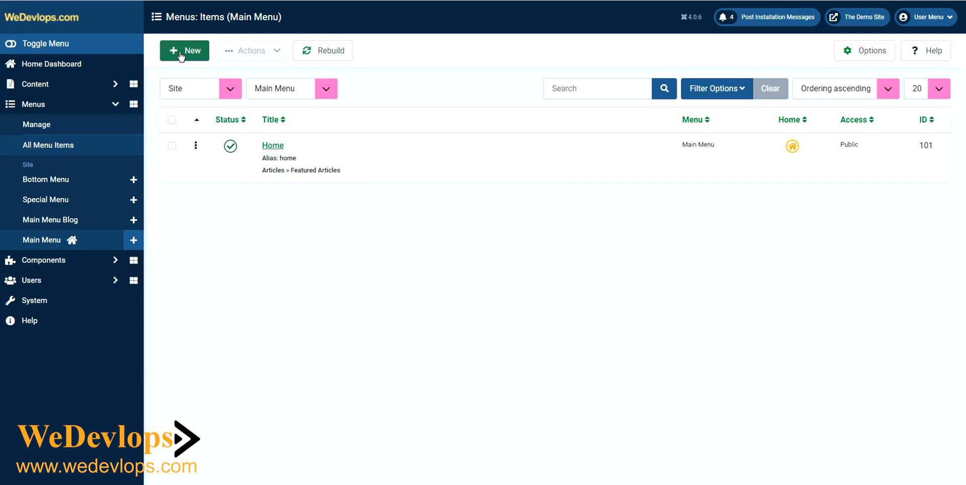
click(184, 50)
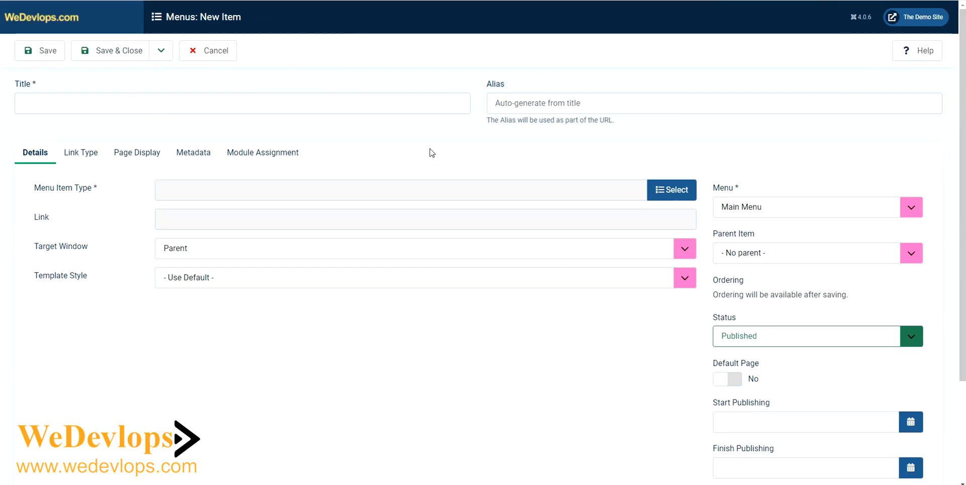
click(671, 189)
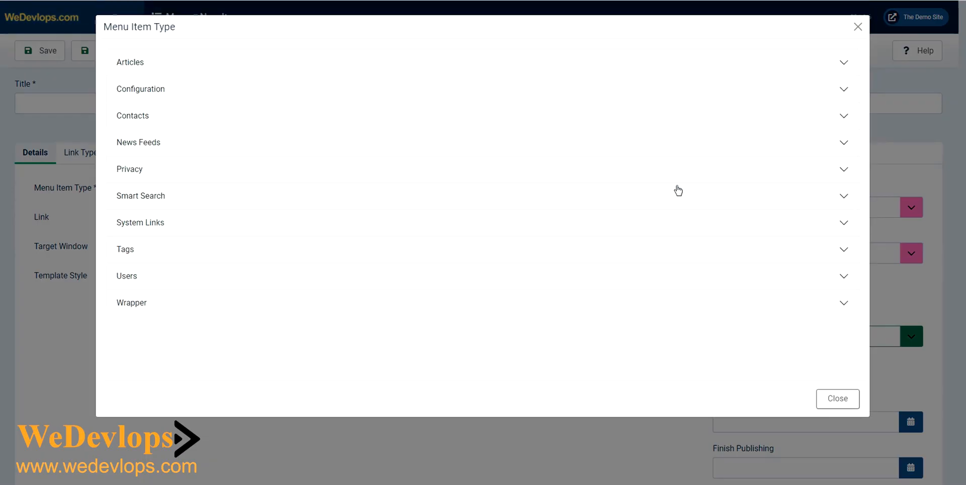
click(132, 115)
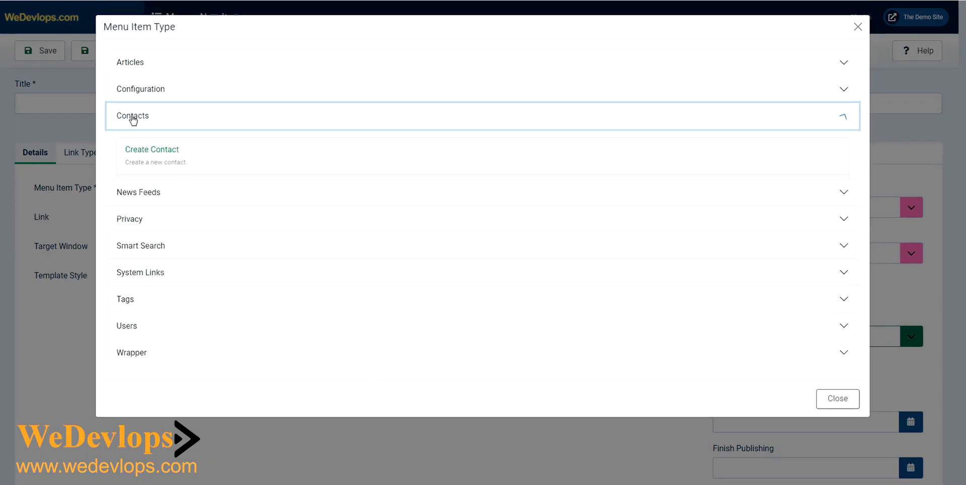
click(132, 116)
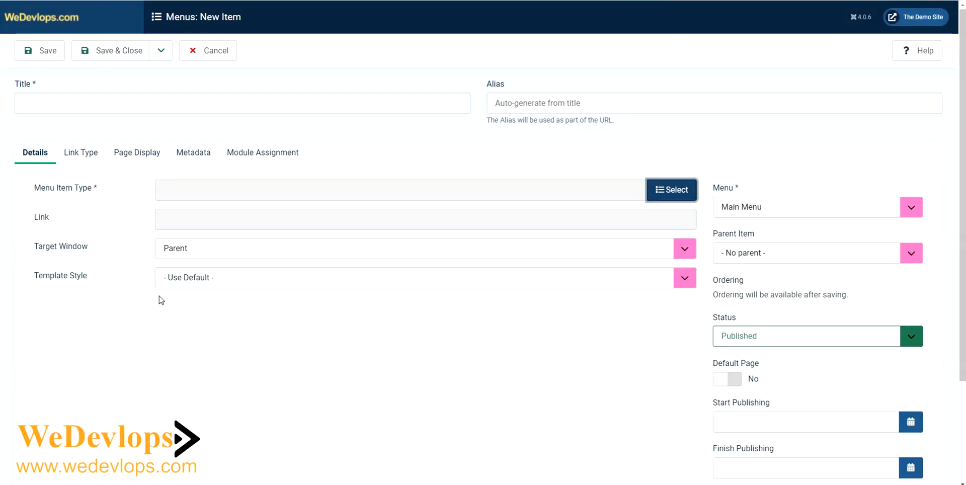
click(671, 189)
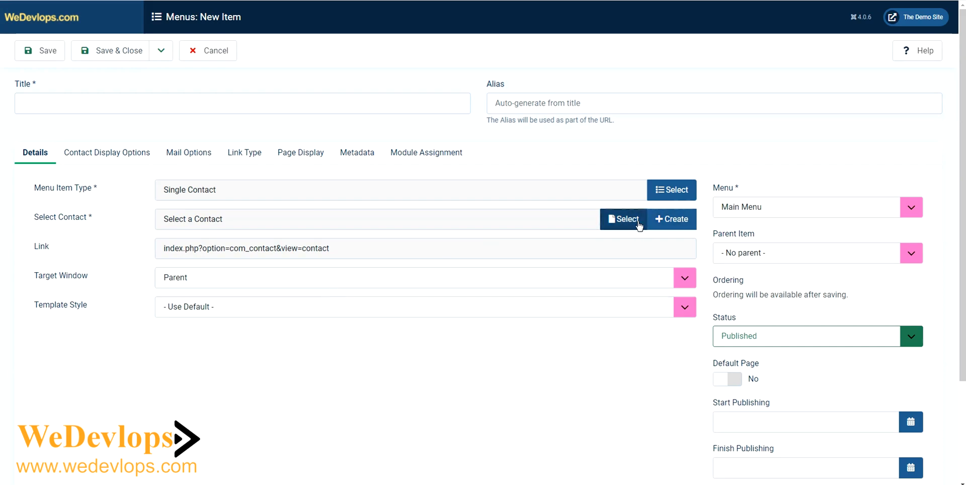
click(623, 220)
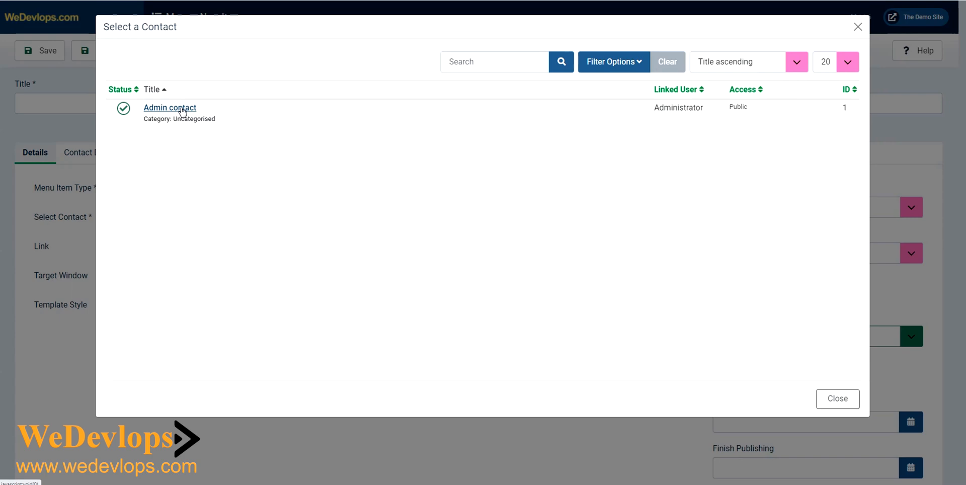
mouse_move(183, 115)
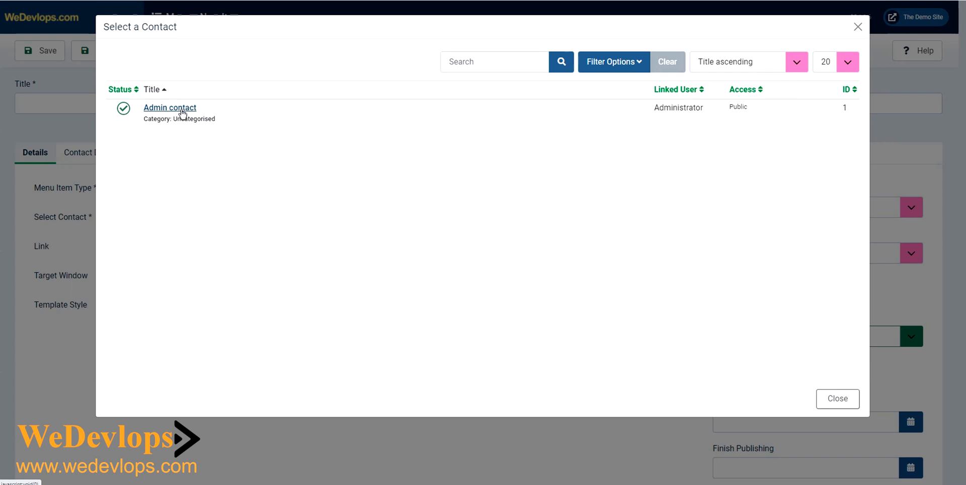
click(169, 107)
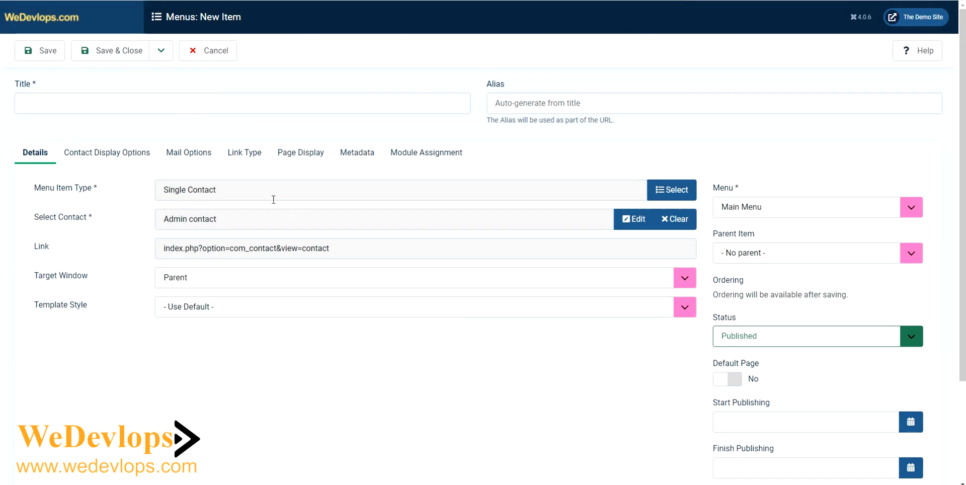
Review the item's contact display and link type settings, then return to its details.
click(106, 152)
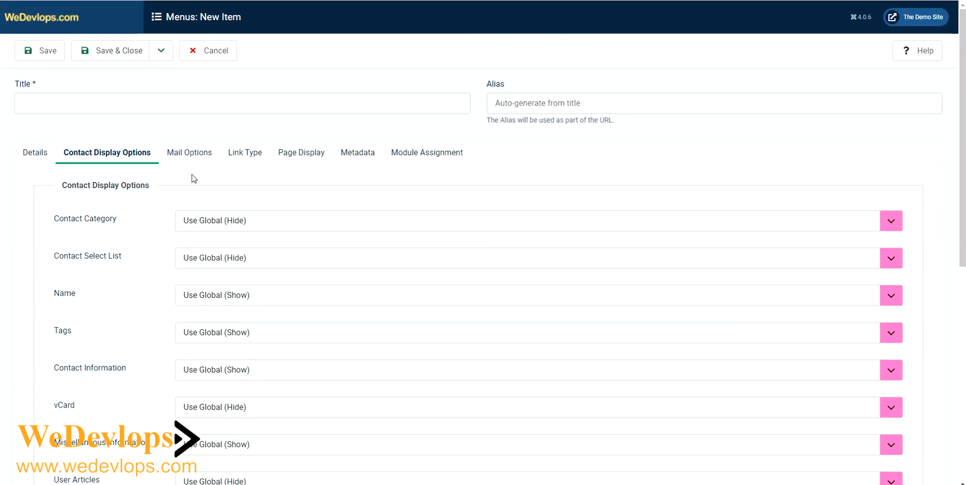
click(244, 152)
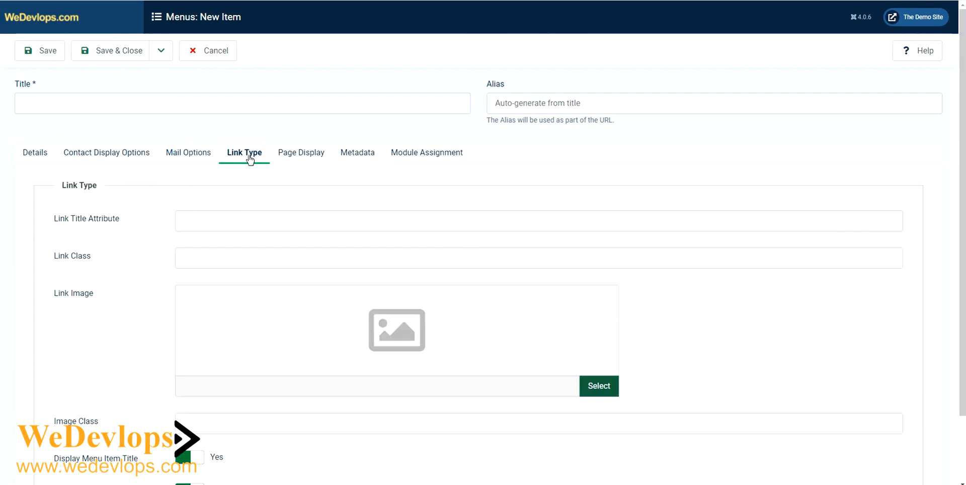
mouse_move(332, 167)
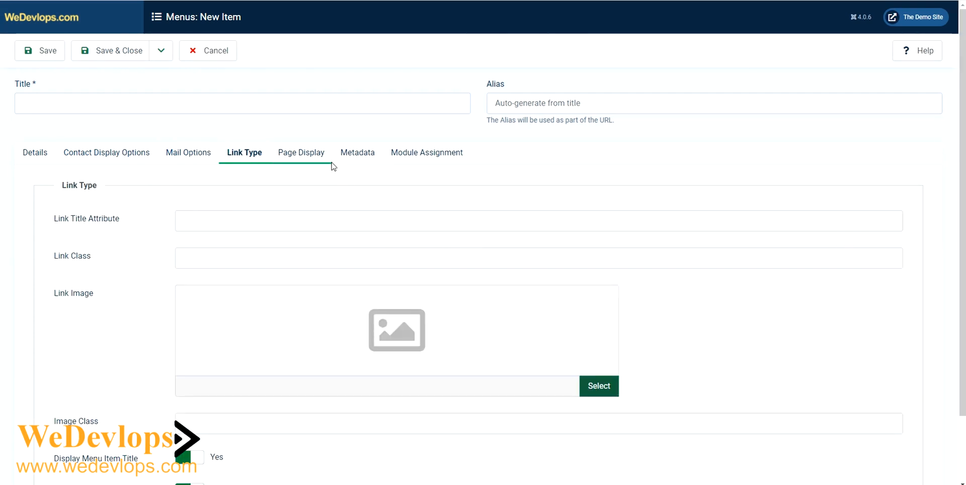
mouse_move(179, 210)
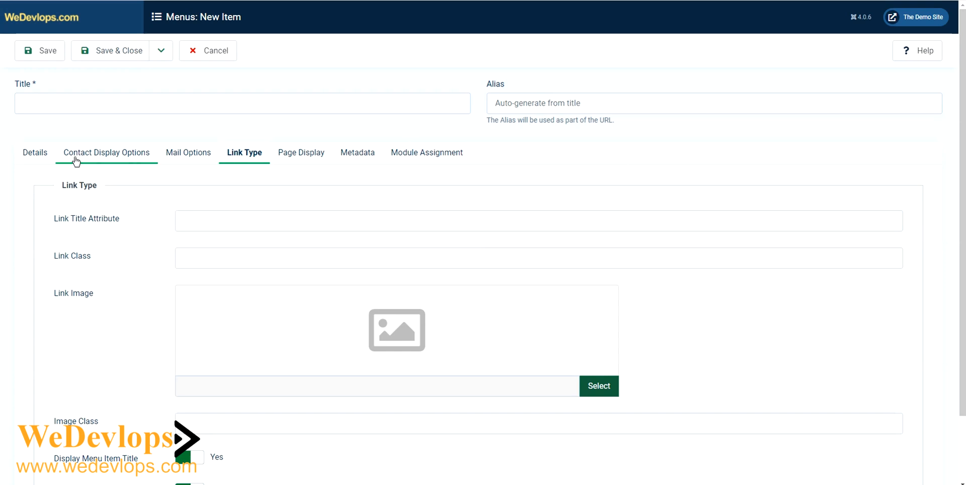
click(35, 152)
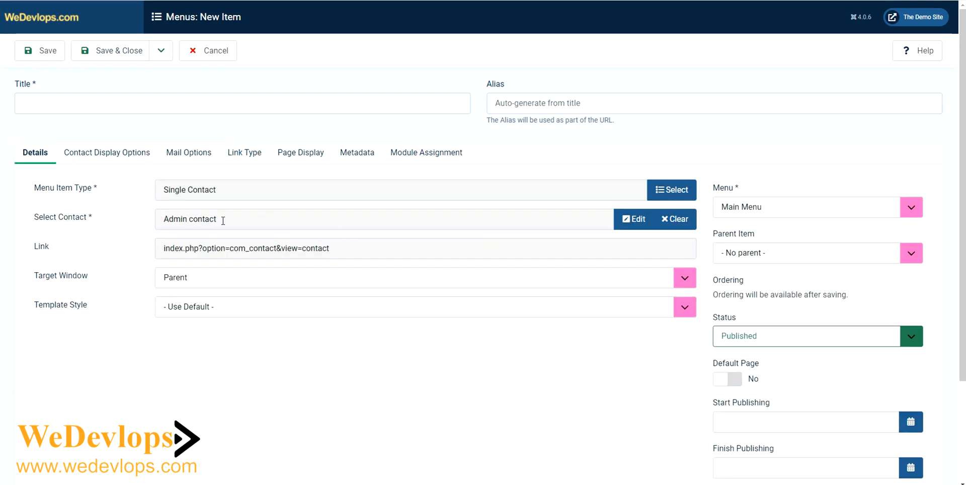
mouse_move(113, 191)
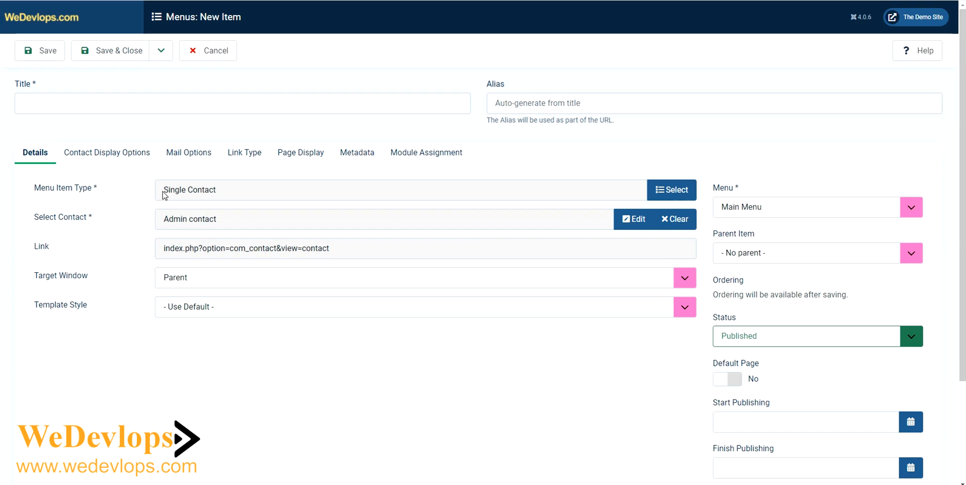
mouse_move(89, 222)
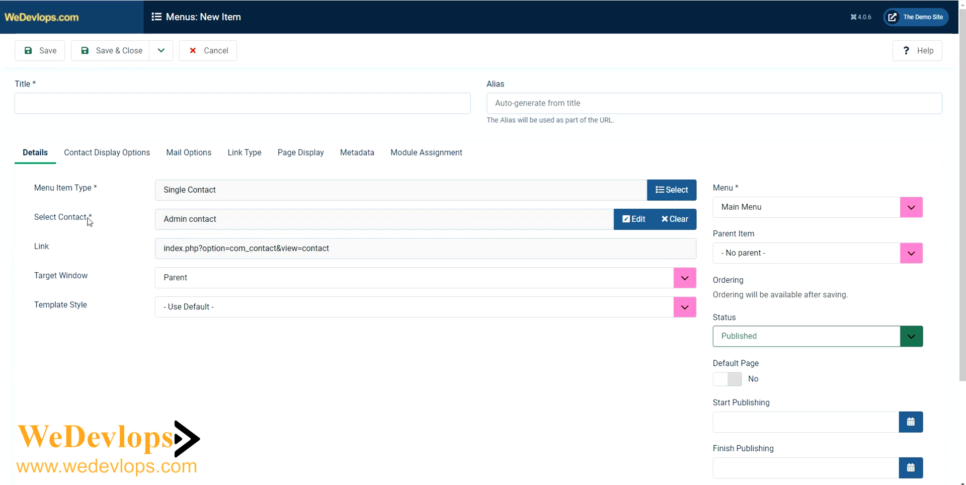
mouse_move(889, 291)
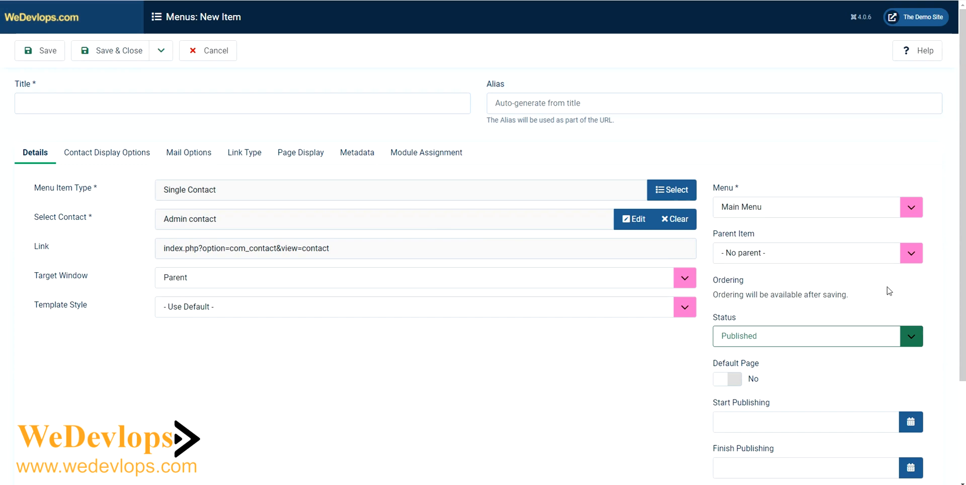
mouse_move(841, 281)
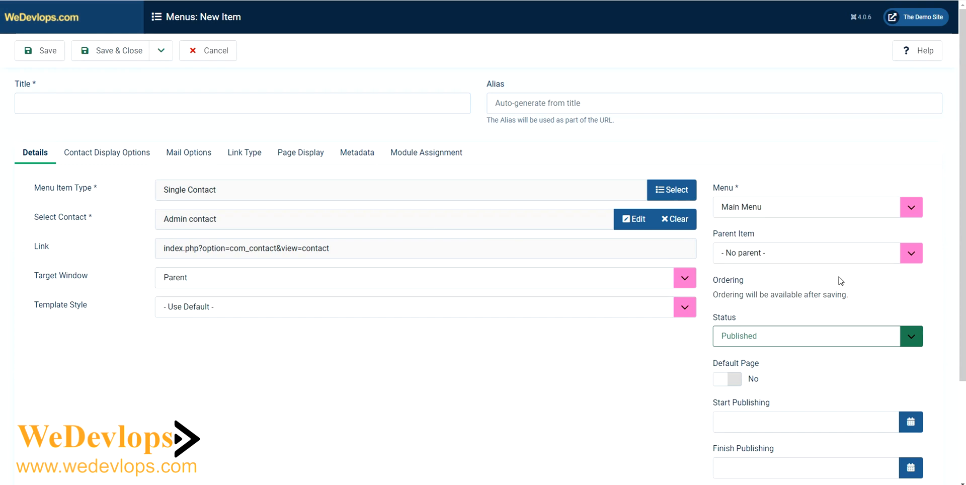
mouse_move(752, 265)
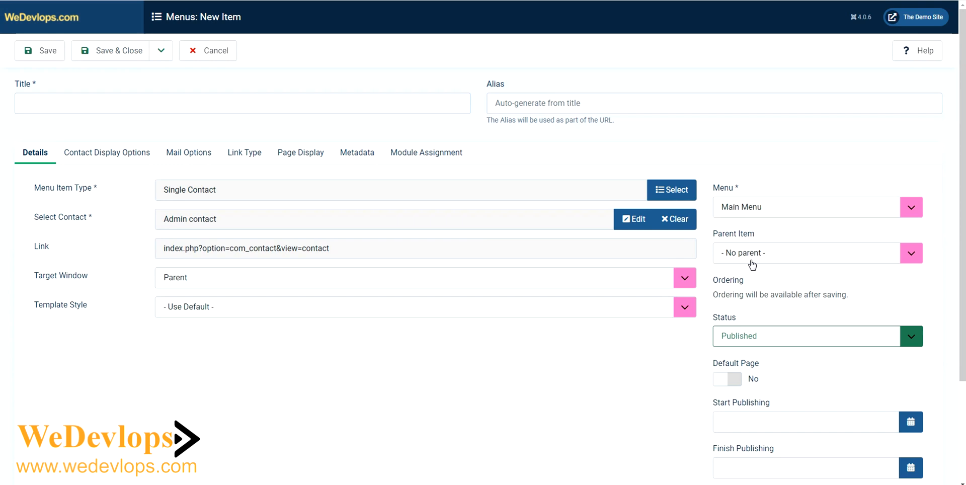
mouse_move(721, 261)
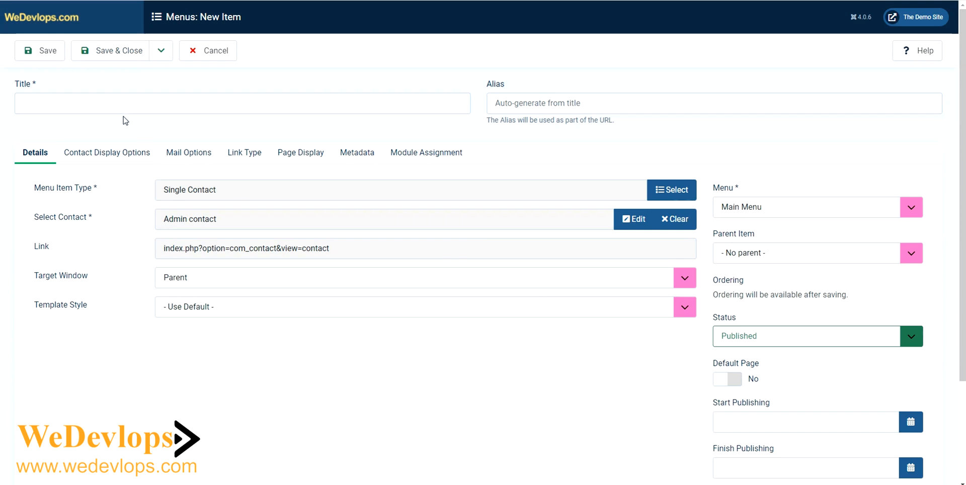
Save the Single Contact menu item titled 'CONTACT US' and view the live site.
text(CONTACT US)
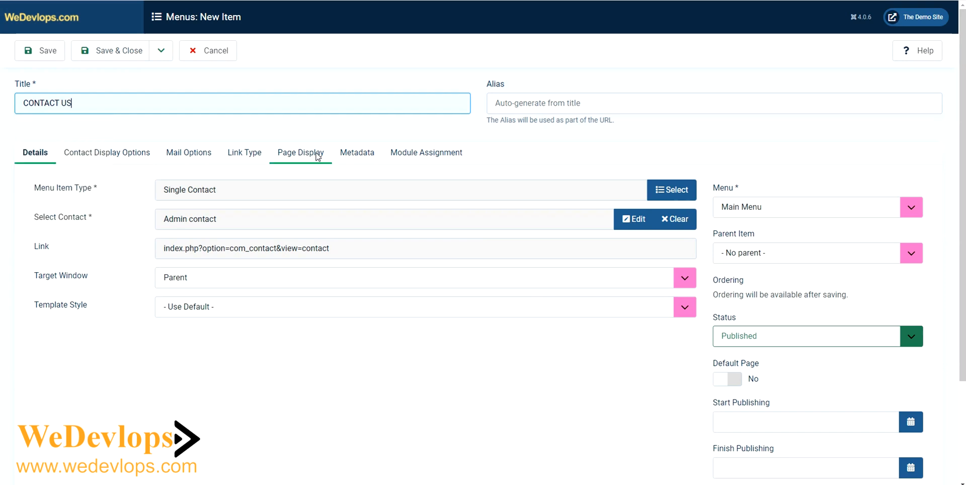
click(39, 50)
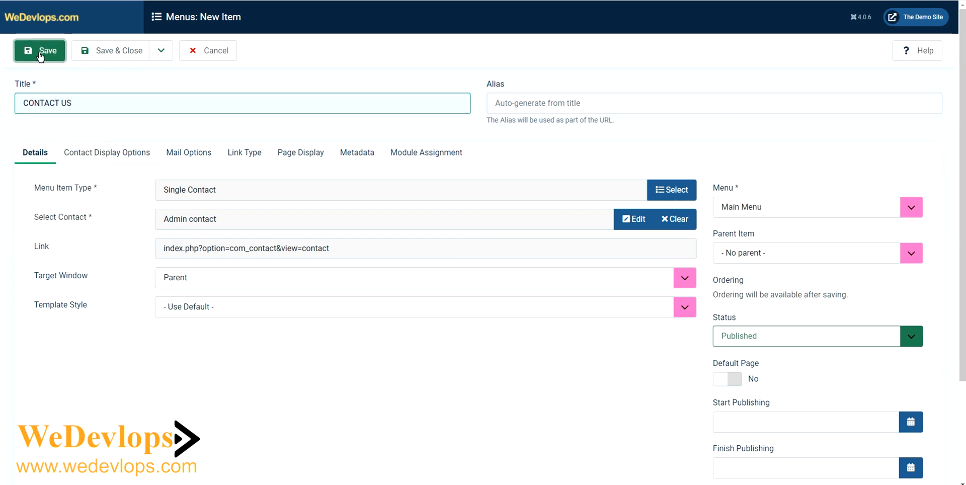
click(40, 51)
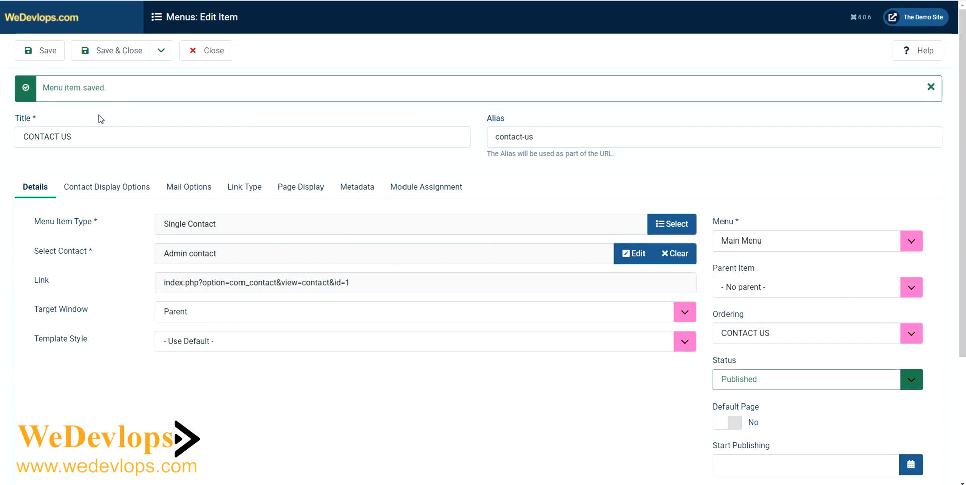
mouse_move(140, 126)
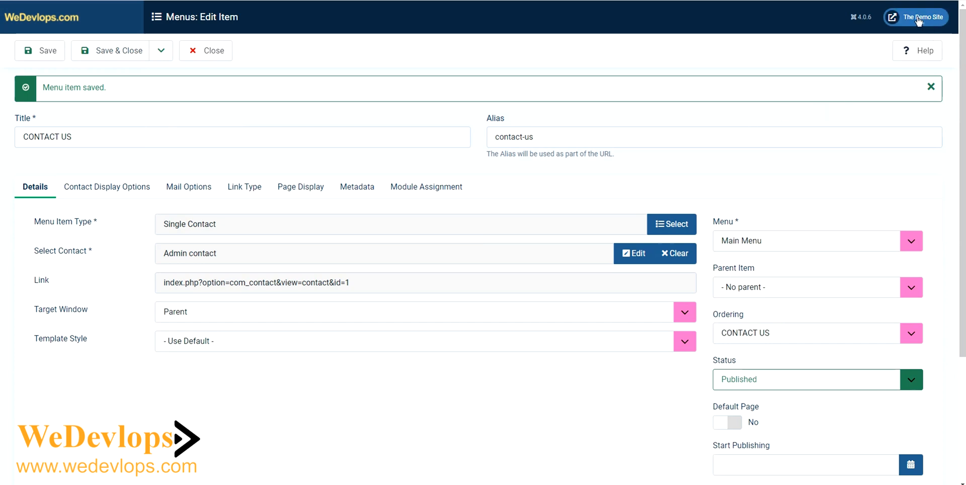
click(917, 17)
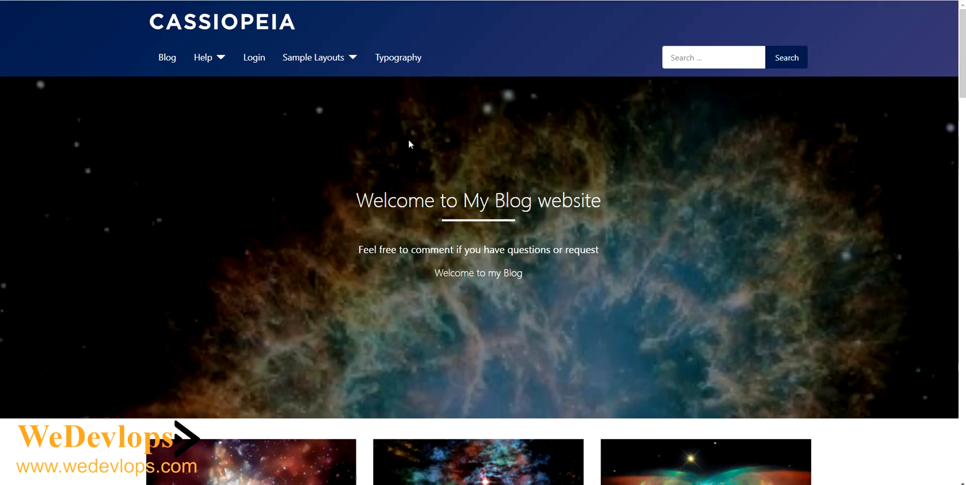
Scroll to the Main Menu and open the CONTACT US link to Admin contact.
scroll(down, 3)
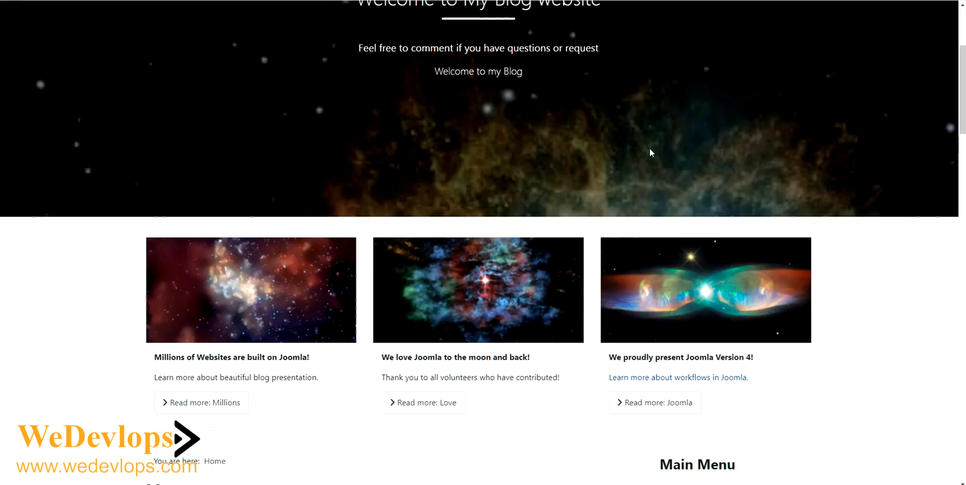
scroll(down, 3)
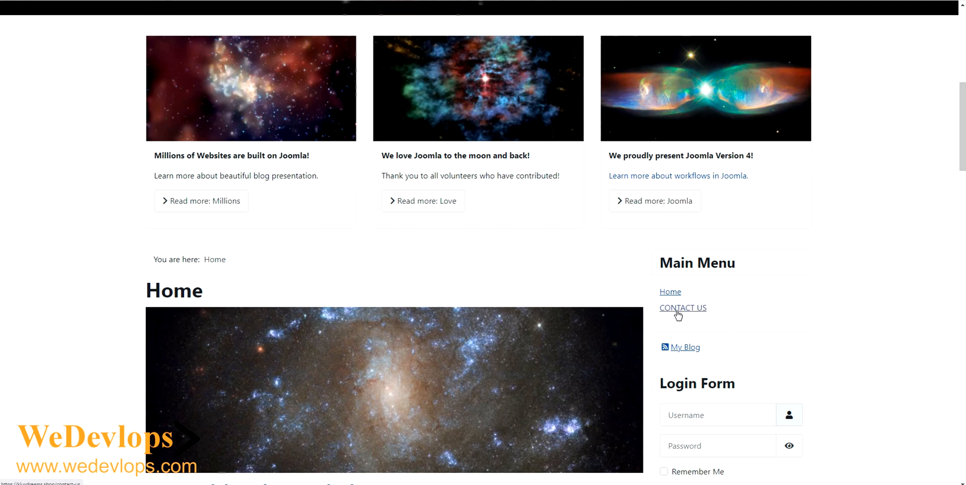
mouse_move(679, 313)
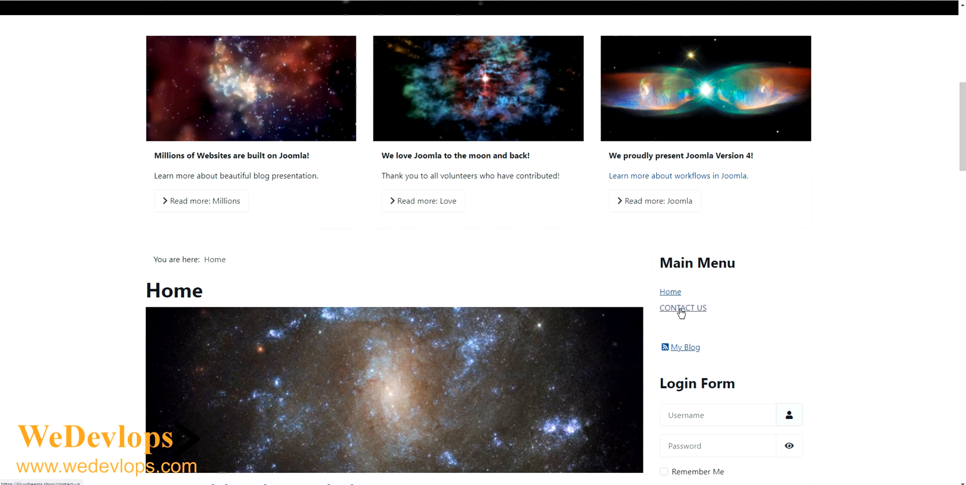
click(683, 307)
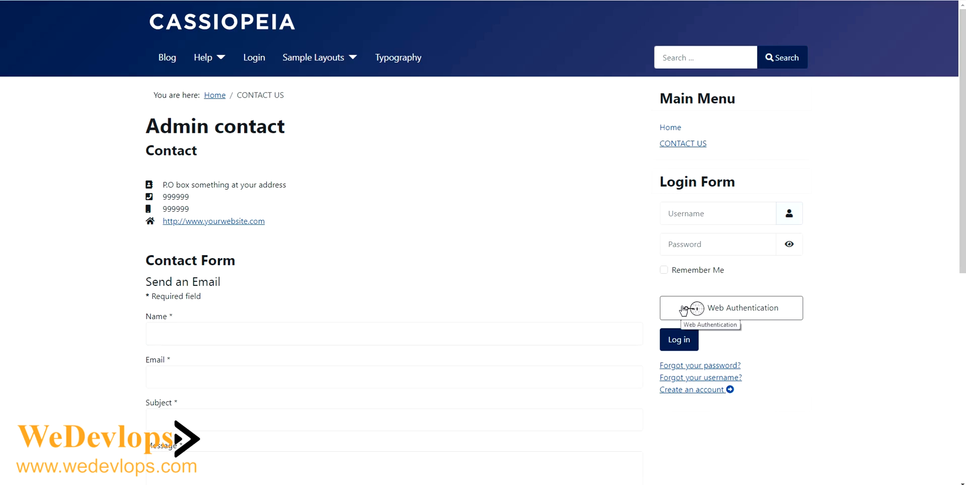
mouse_move(382, 241)
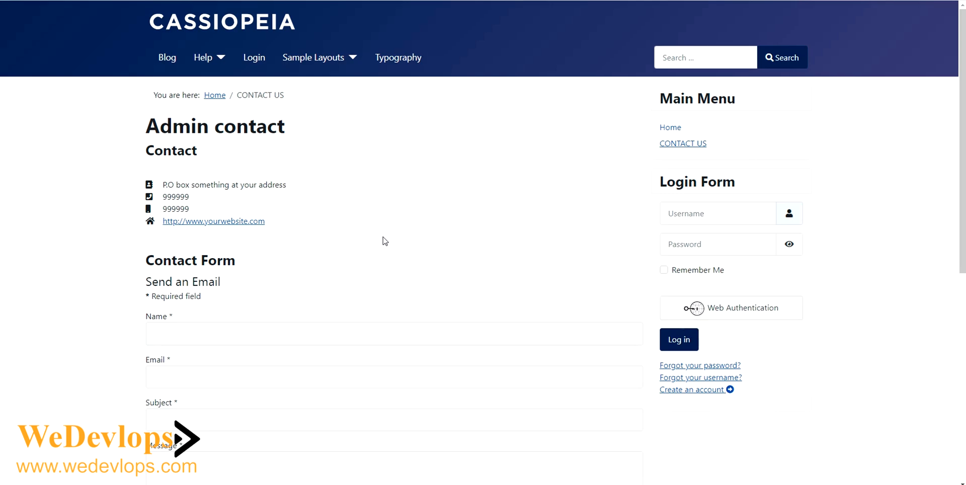
scroll(down, 3)
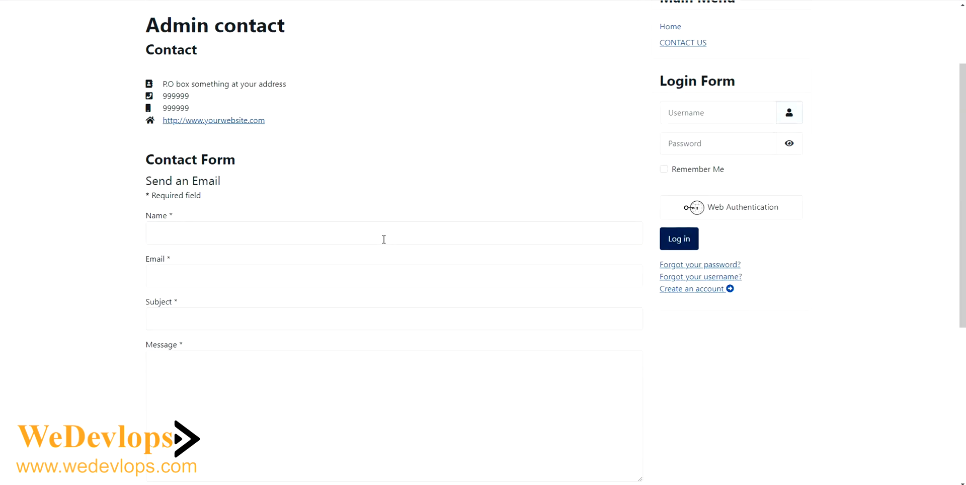
scroll(down, 3)
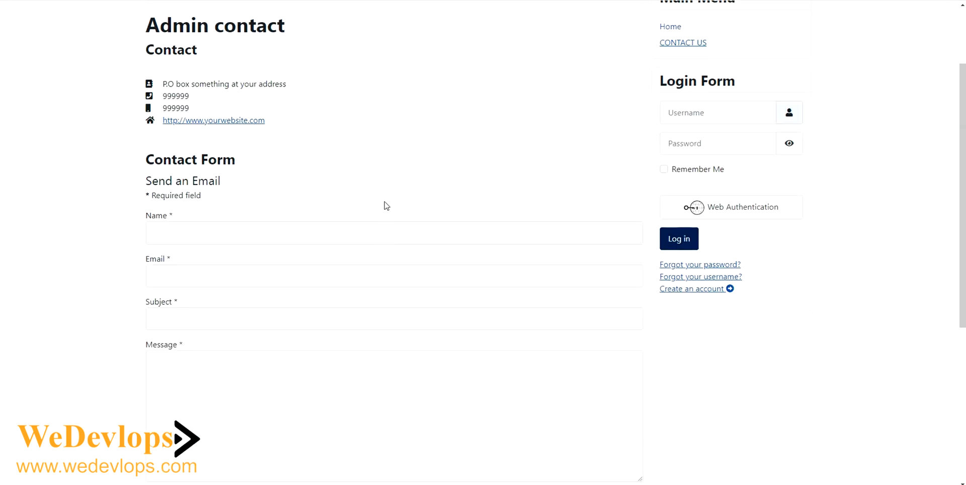
scroll(up, 3)
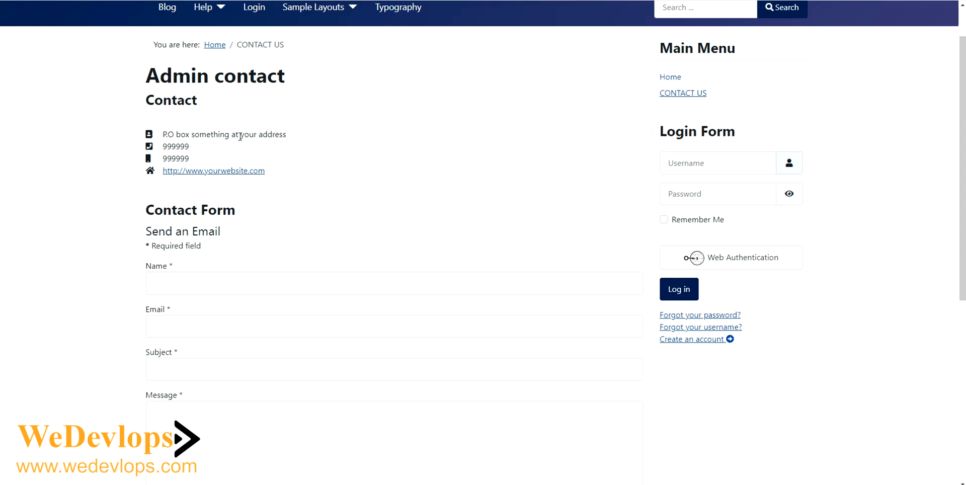
mouse_move(159, 165)
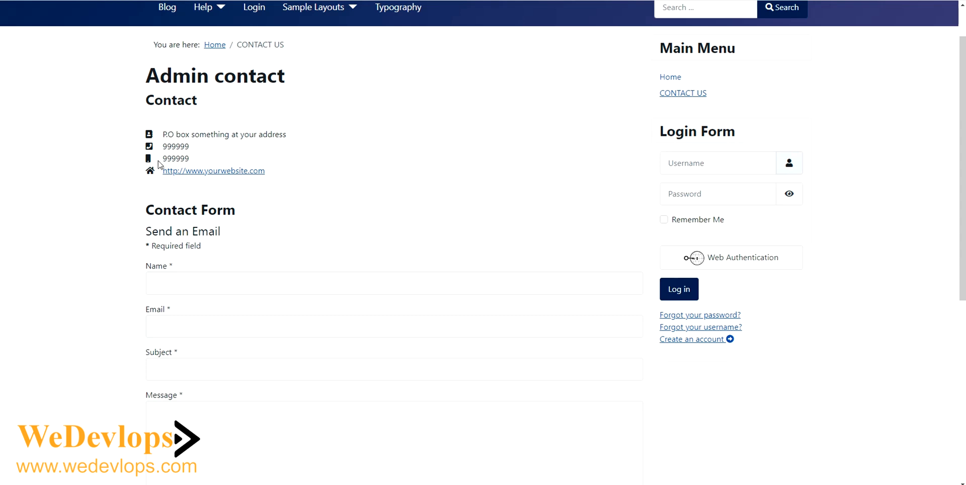
mouse_move(269, 206)
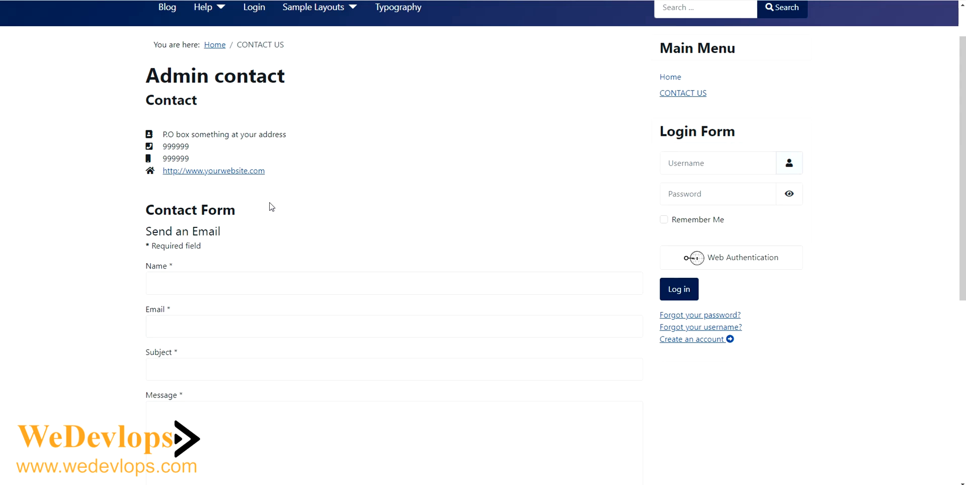
scroll(down, 3)
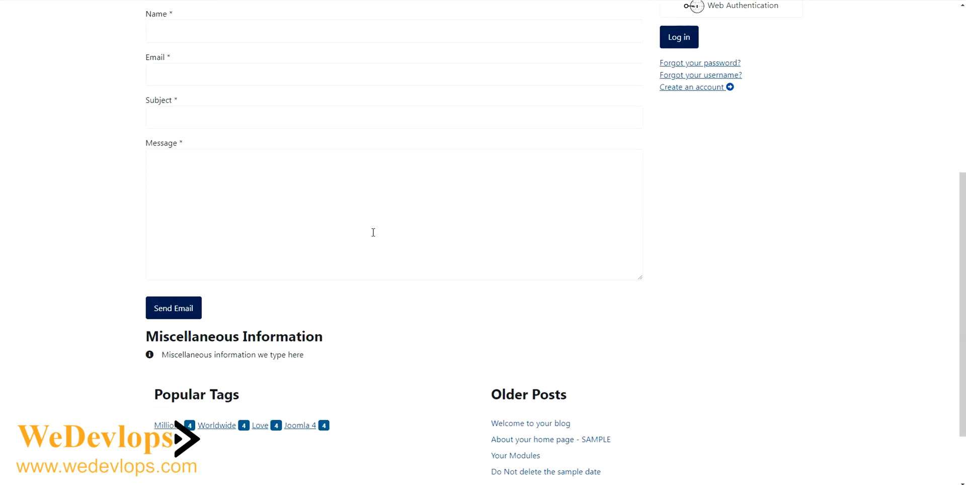
mouse_move(179, 359)
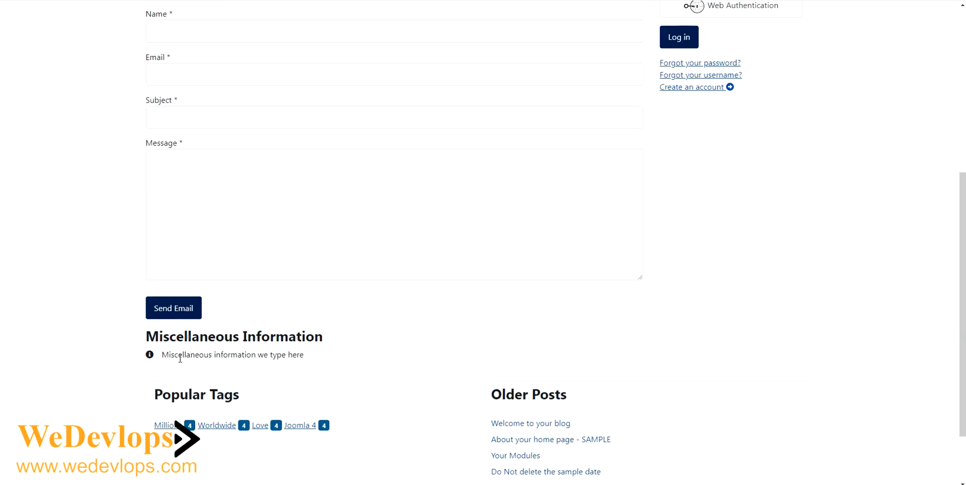
mouse_move(263, 369)
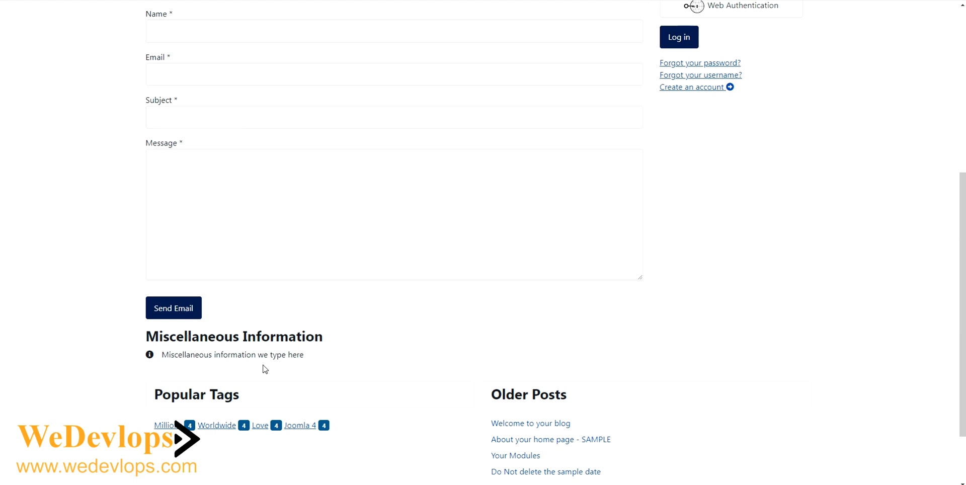
mouse_move(312, 361)
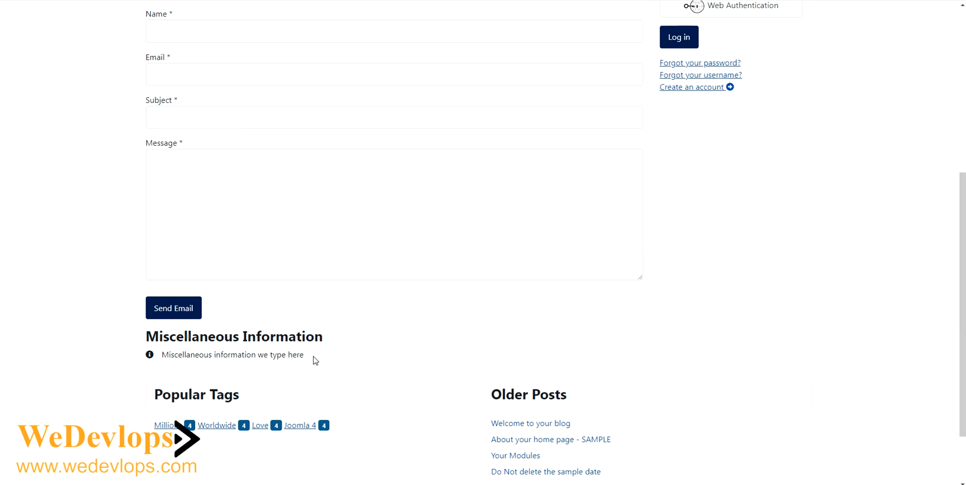
mouse_move(316, 326)
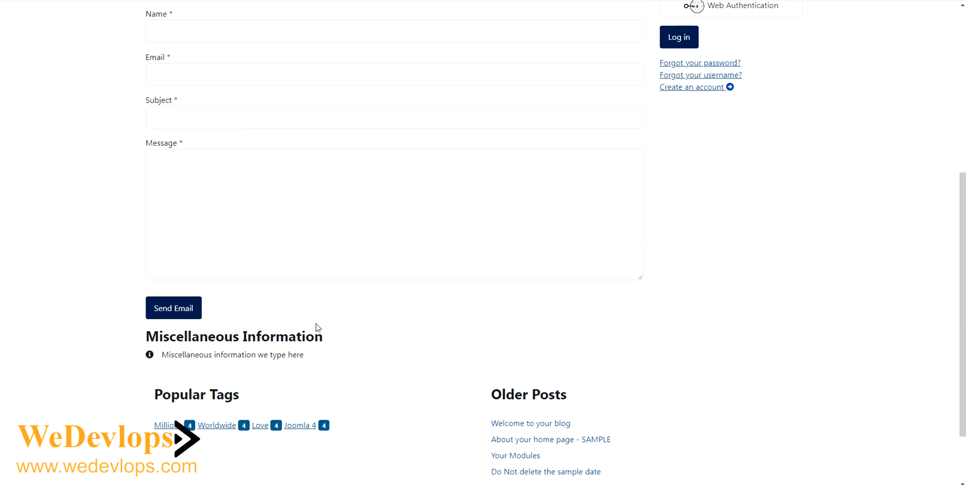
Enter the sender's name and email address in the contact form.
scroll(down, 3)
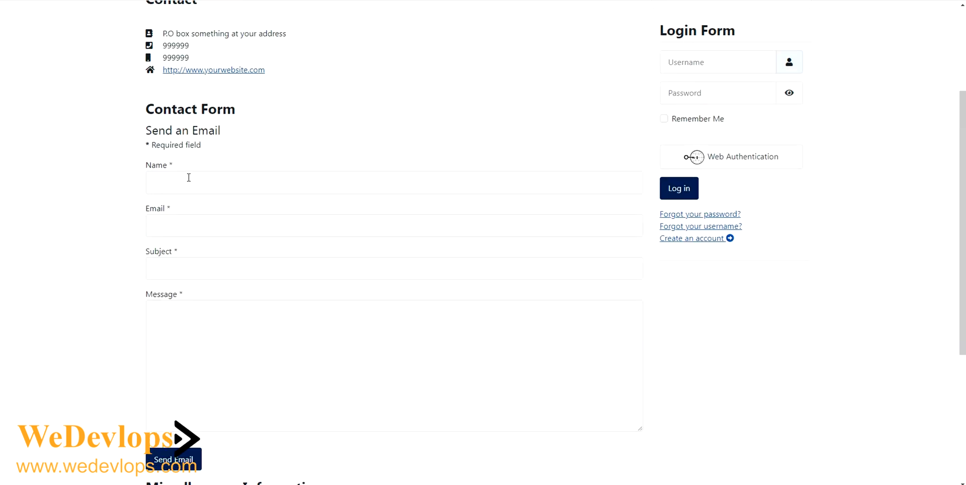
click(393, 183)
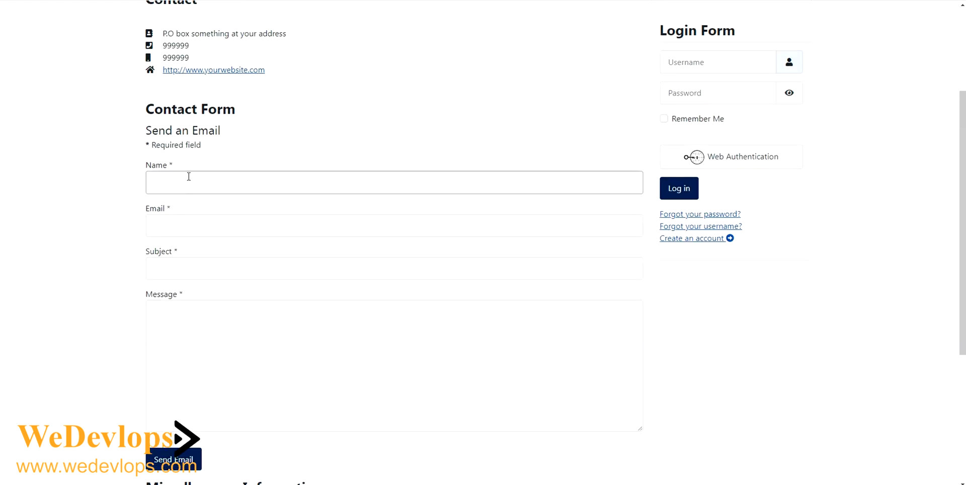
text(T)
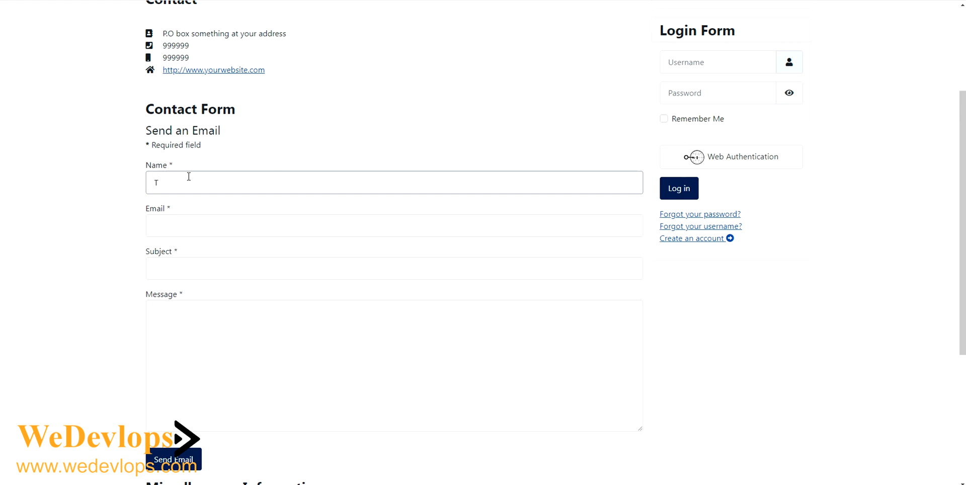
text(esting Eamil)
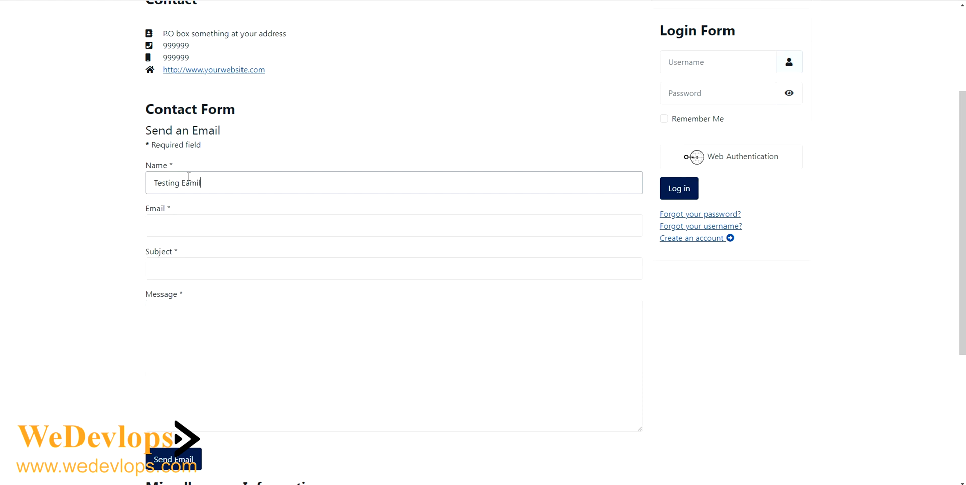
key(Backspace)
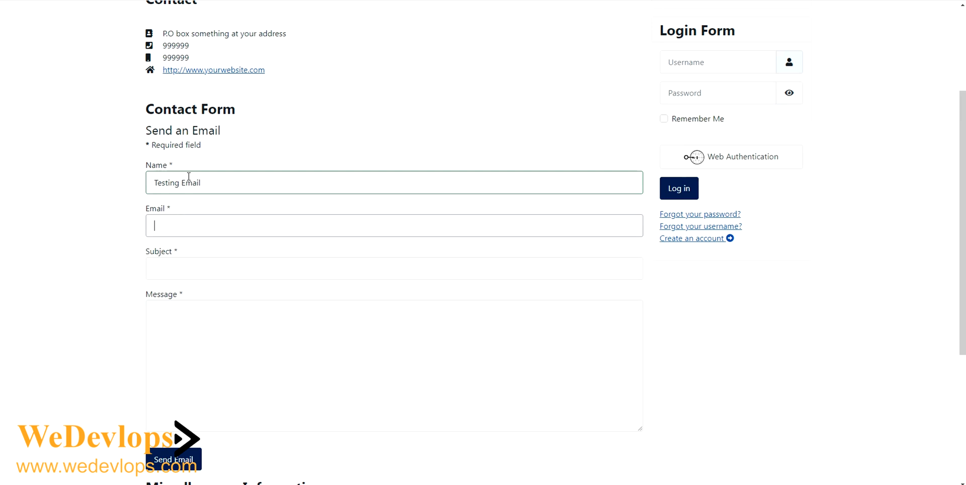
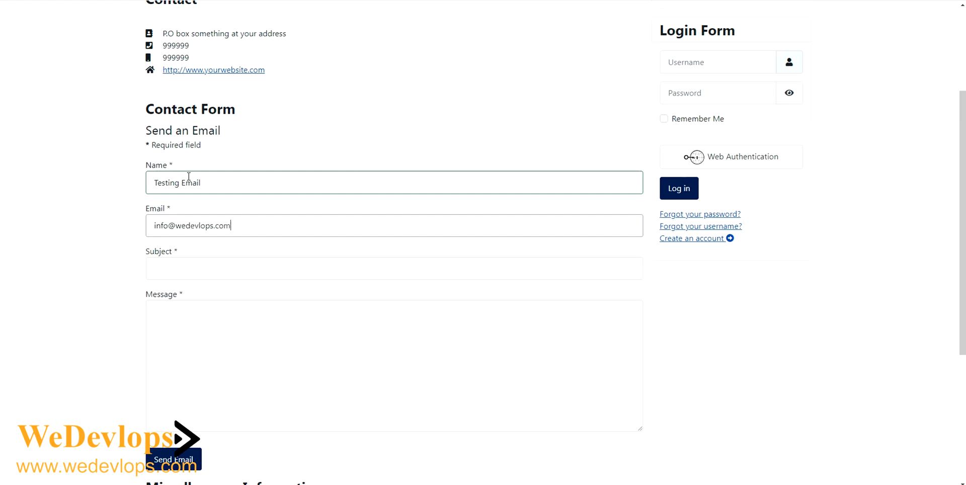
Enter subject 'demo site testing email' and message 'Please do not forget to subscribe'.
click(393, 268)
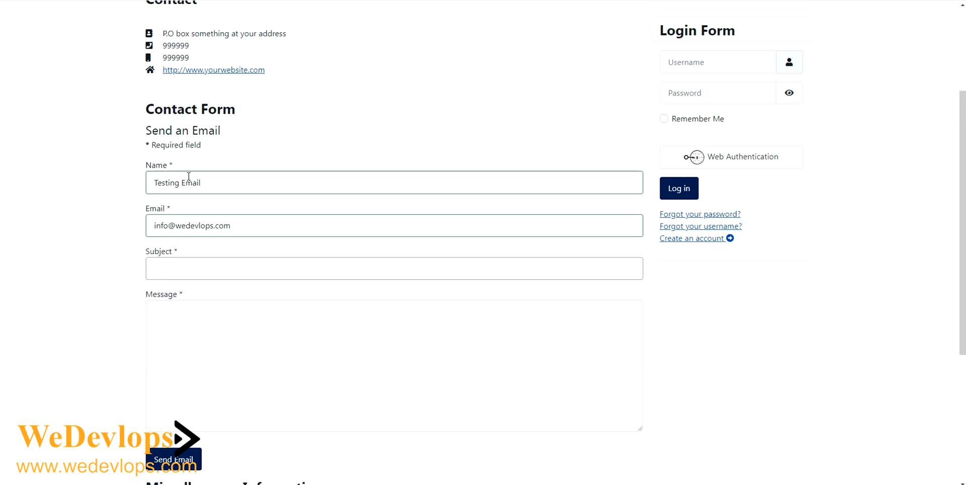
text(demo site t)
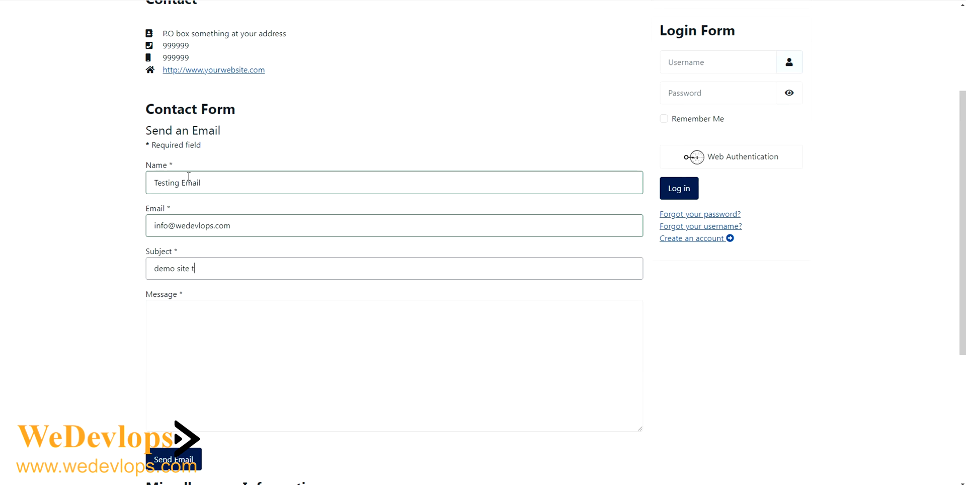
text(esi)
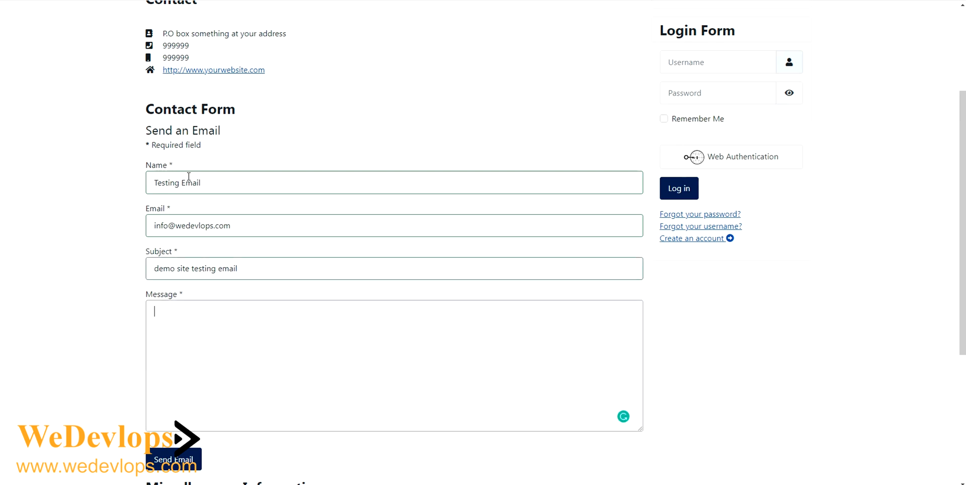
text(Please d)
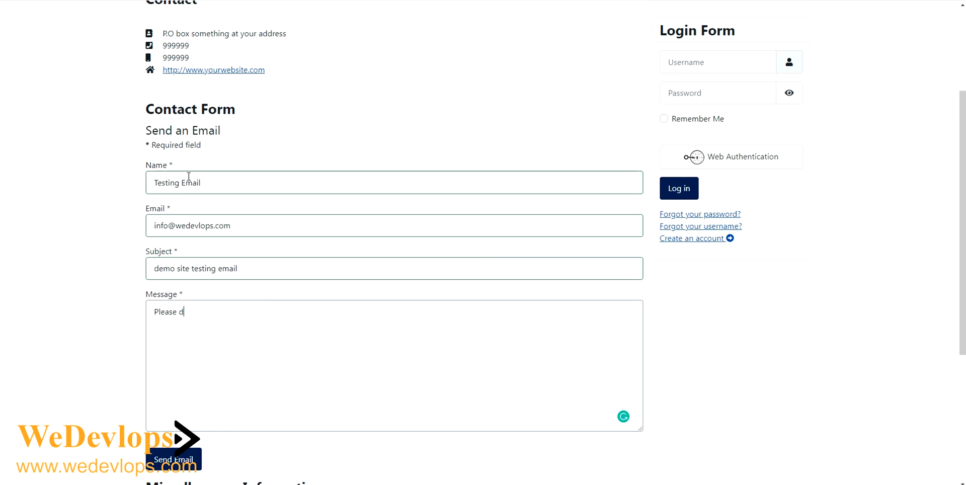
text(o not fo)
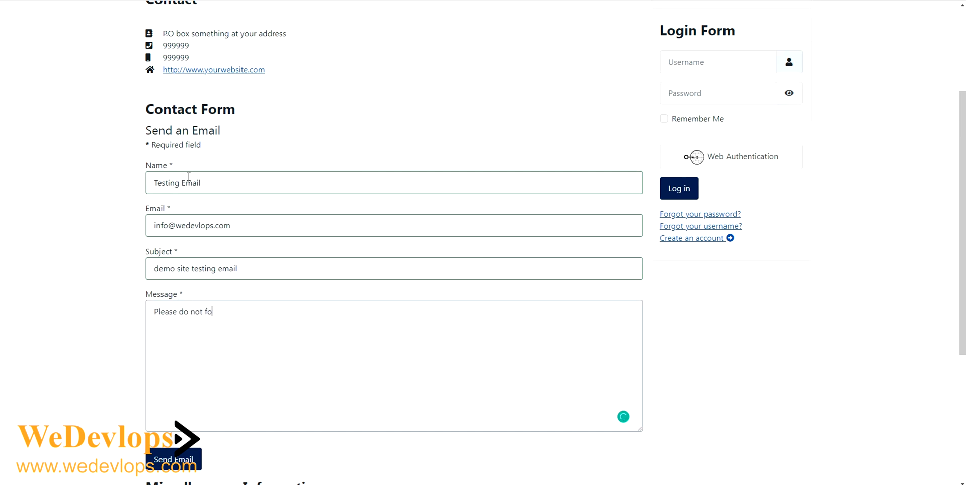
text(rget to s)
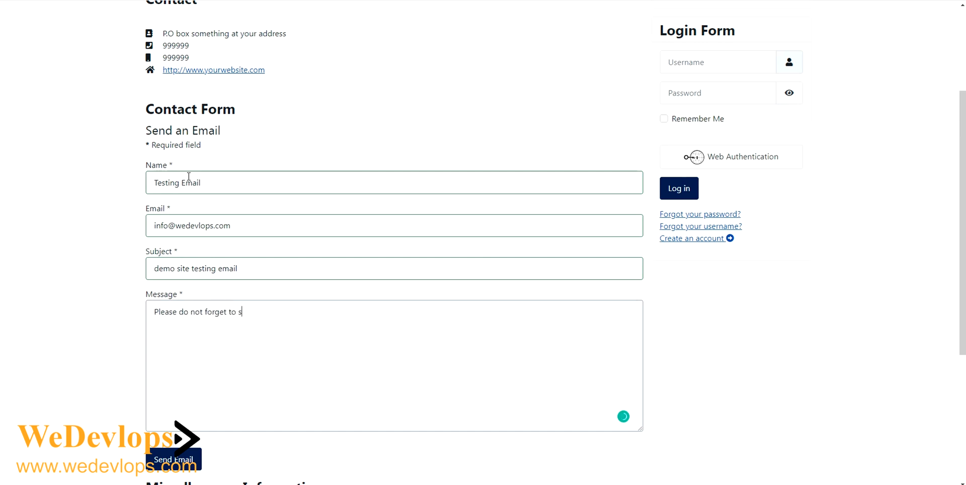
text(ubscrib)
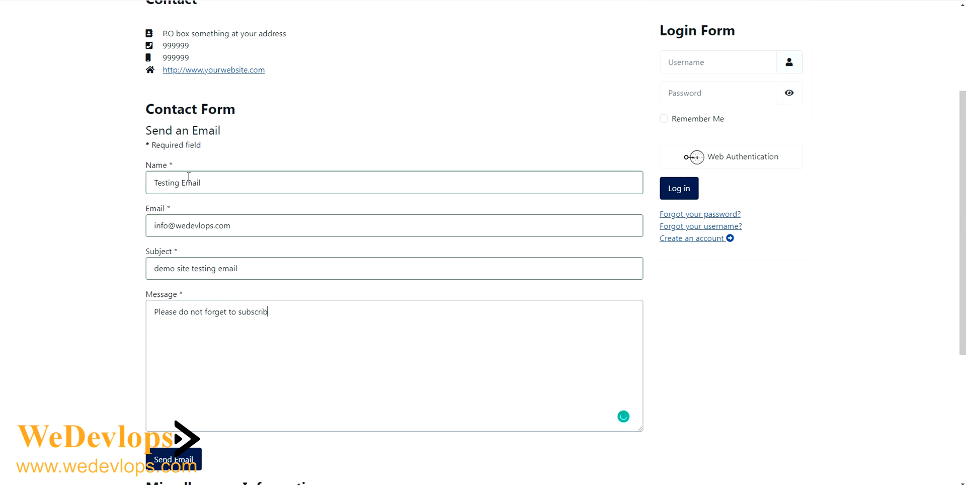
text(e)
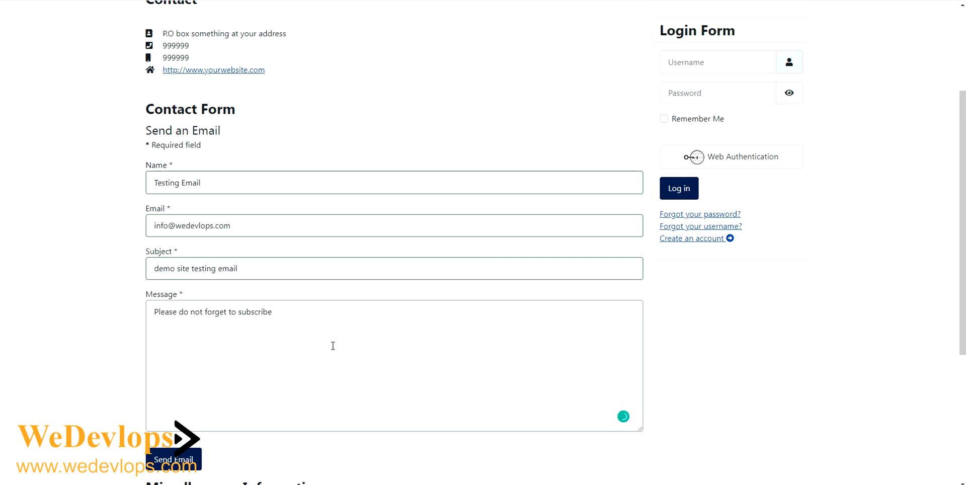
scroll(down, 3)
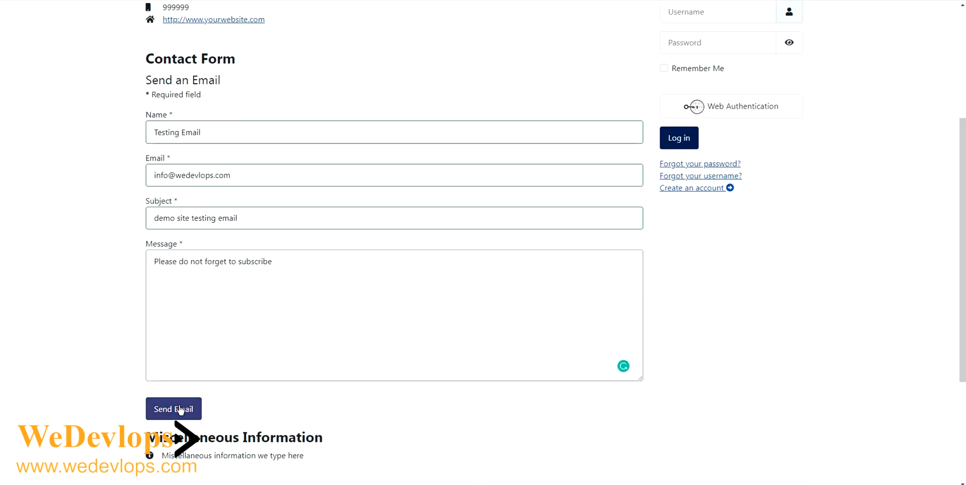
Send the test email and check the 'Thank you for your email.' confirmation.
click(173, 409)
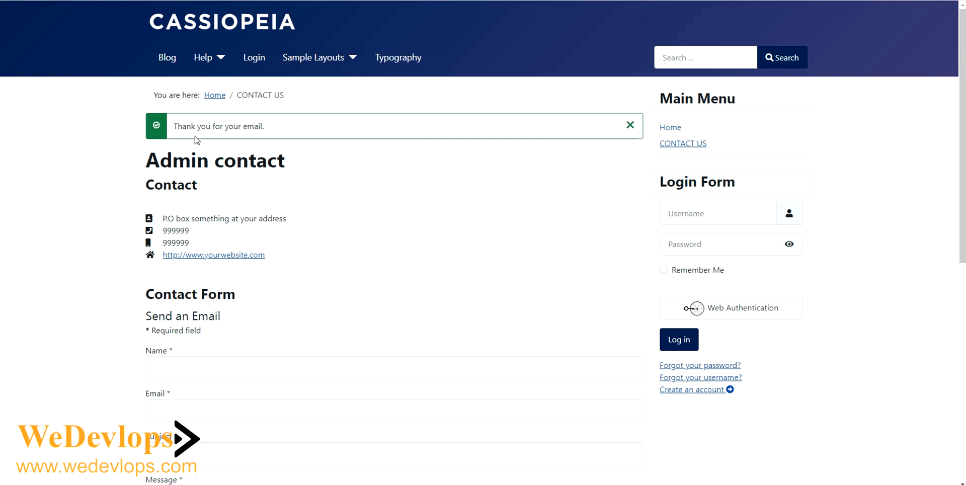
mouse_move(185, 346)
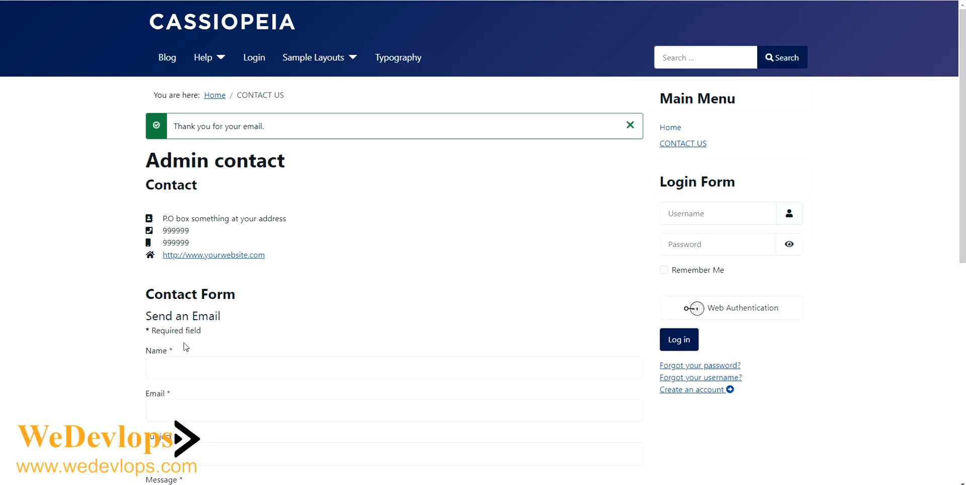
mouse_move(223, 37)
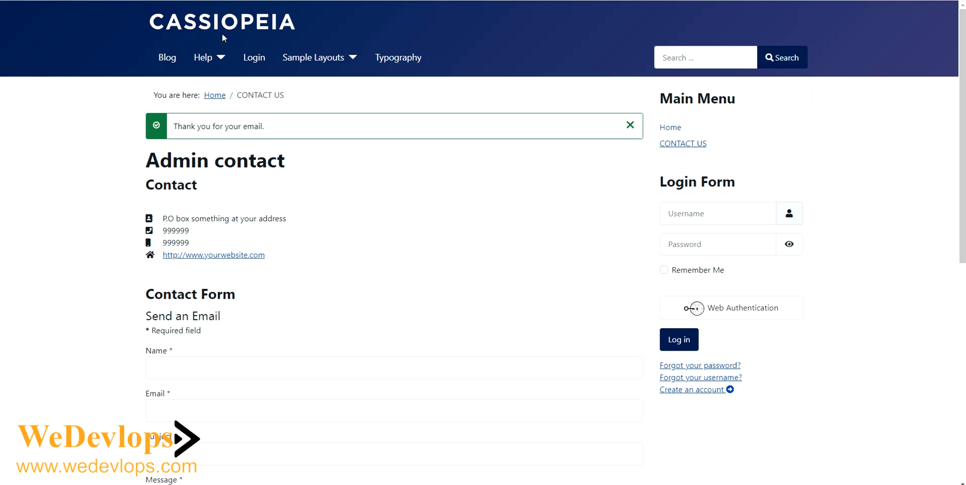
scroll(down, 3)
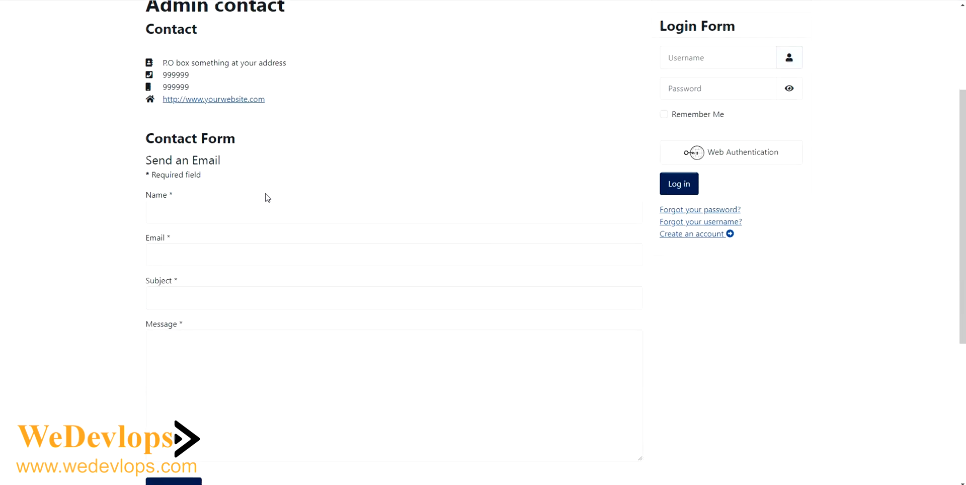
scroll(down, 3)
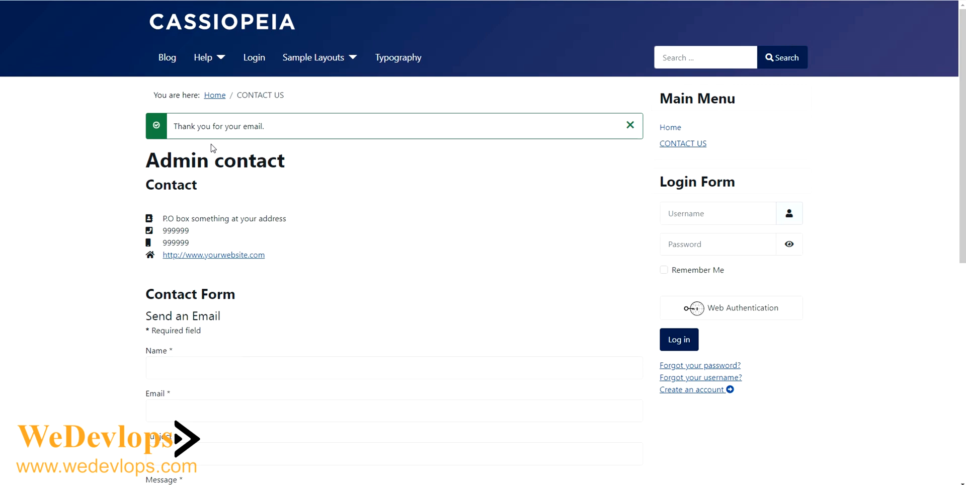
mouse_move(392, 220)
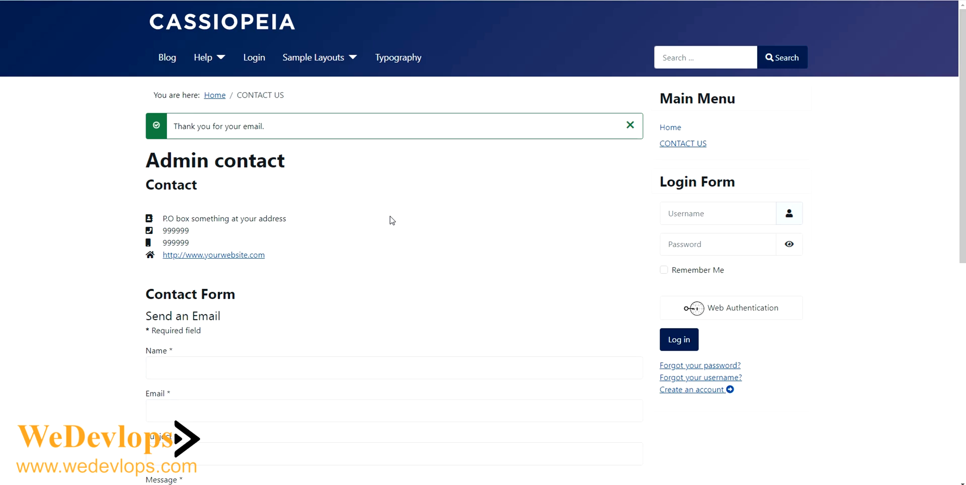
mouse_move(263, 153)
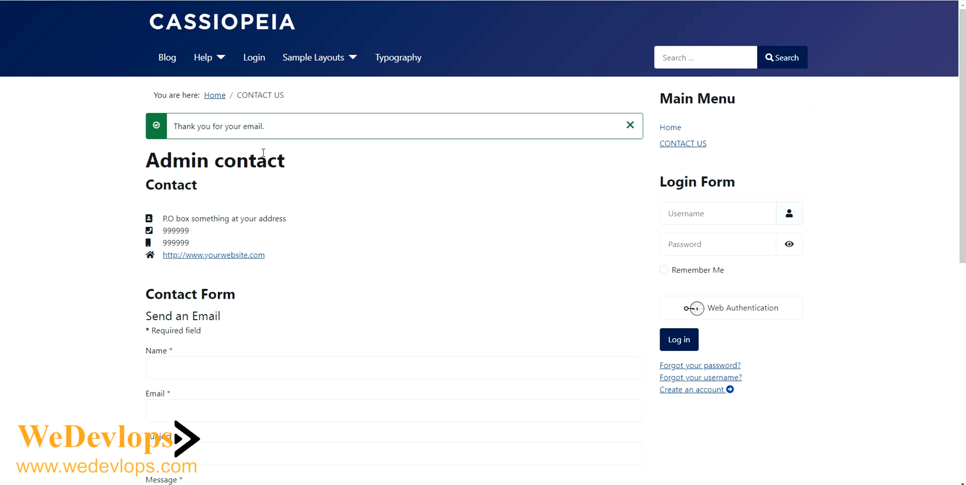
mouse_move(216, 108)
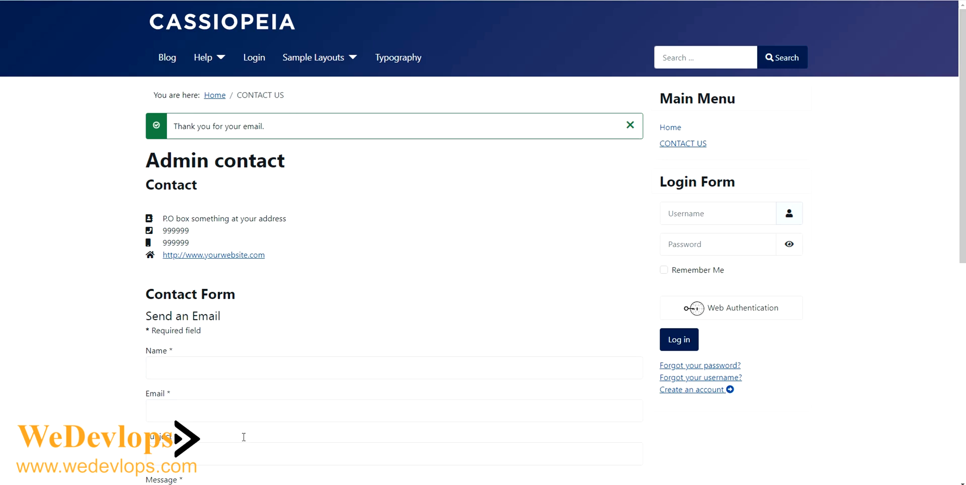
scroll(down, 3)
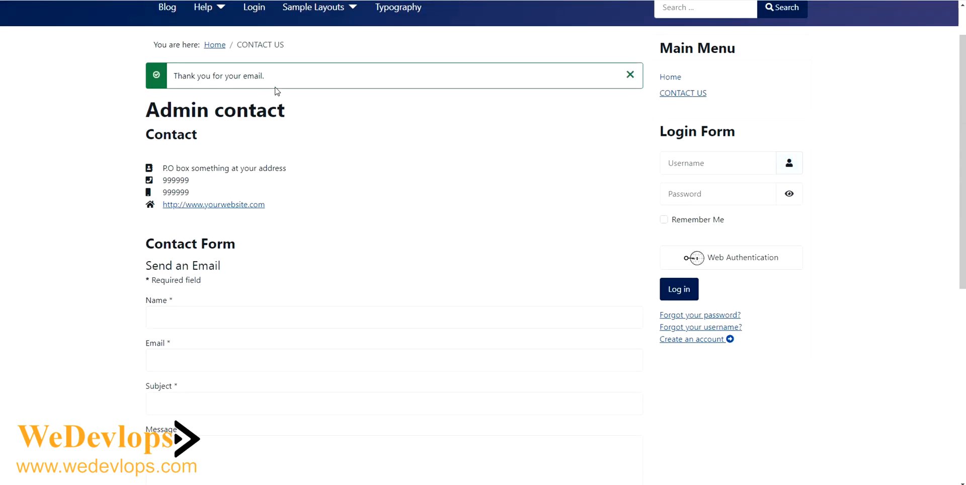
mouse_move(250, 156)
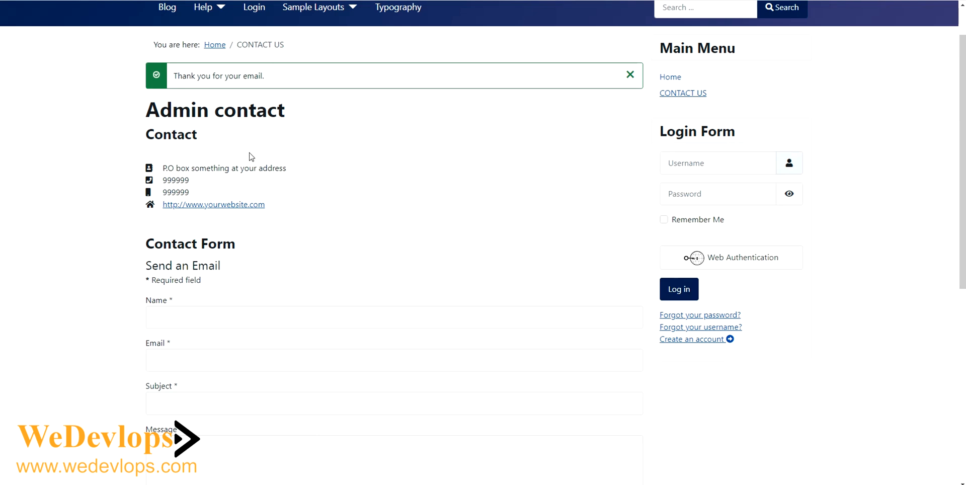
mouse_move(355, 162)
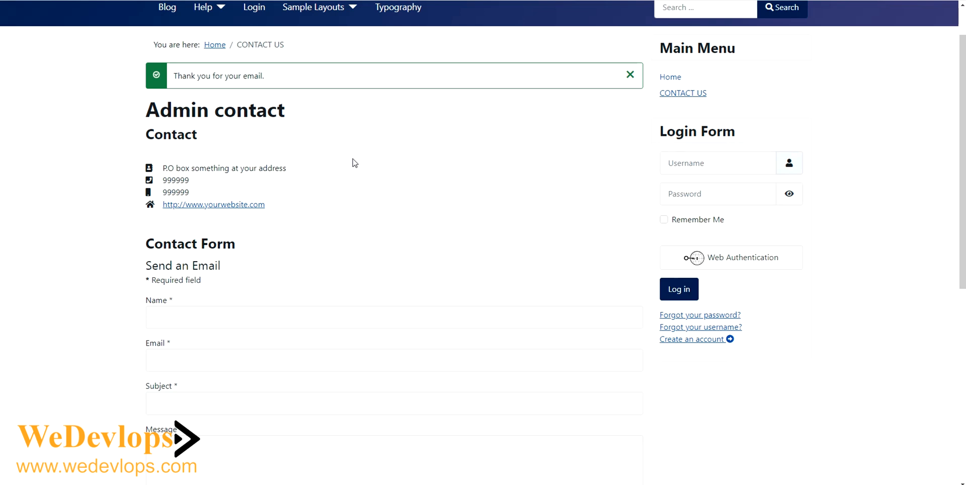
mouse_move(417, 205)
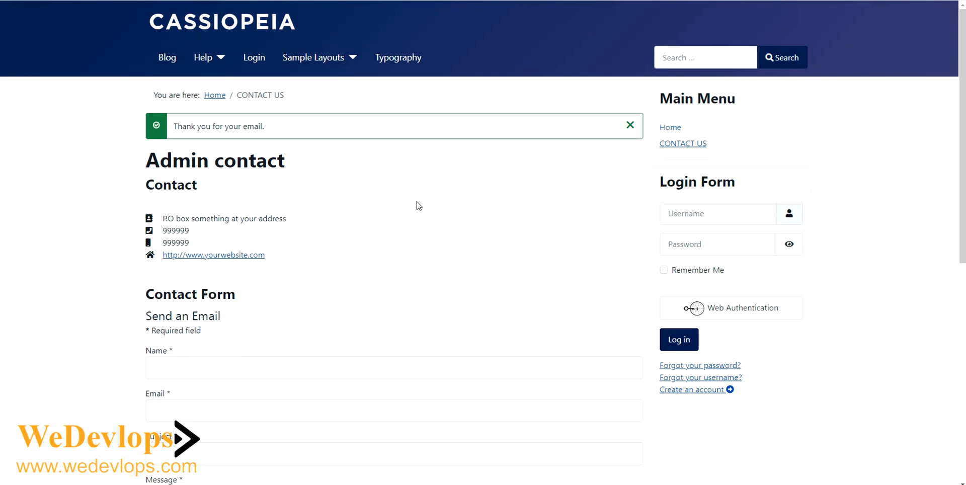
scroll(down, 3)
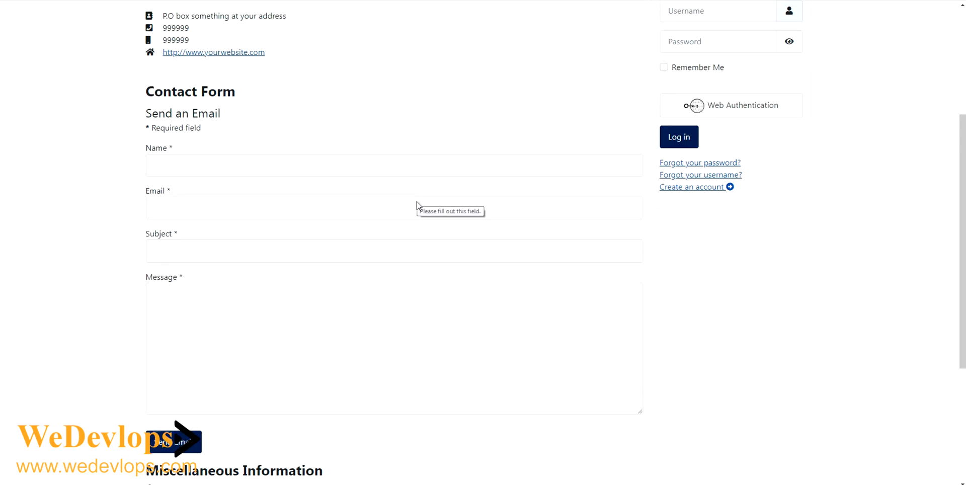
scroll(down, 3)
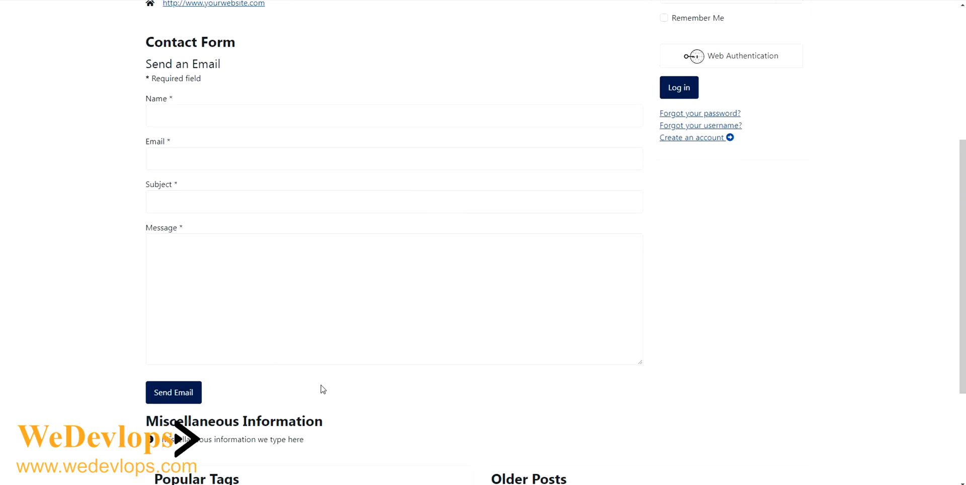
scroll(down, 3)
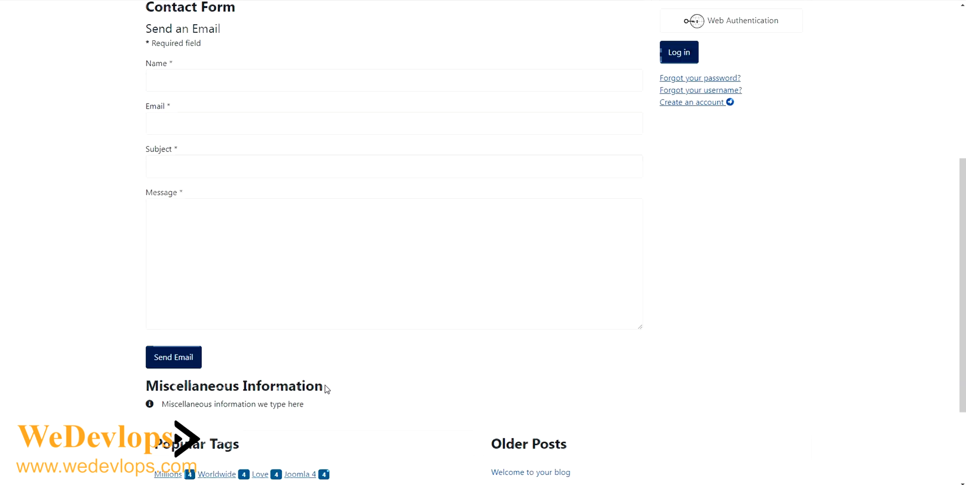
click(173, 358)
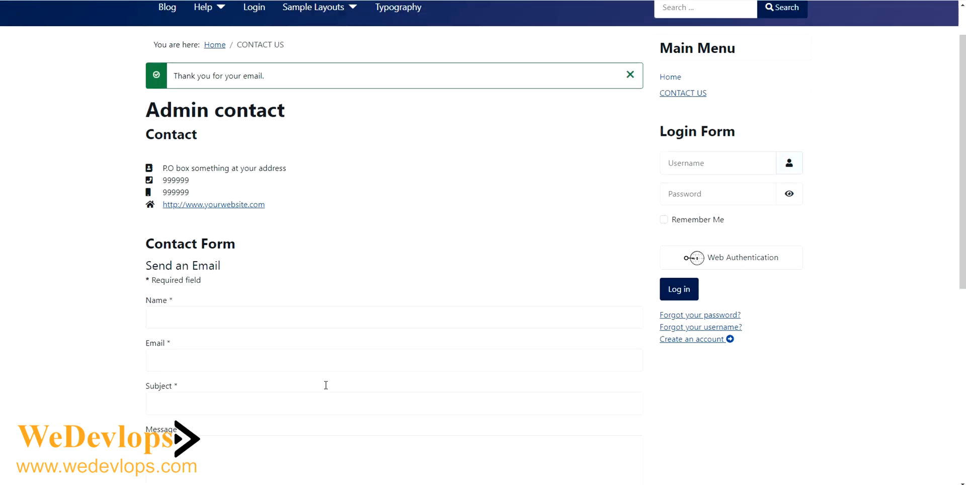
mouse_move(544, 350)
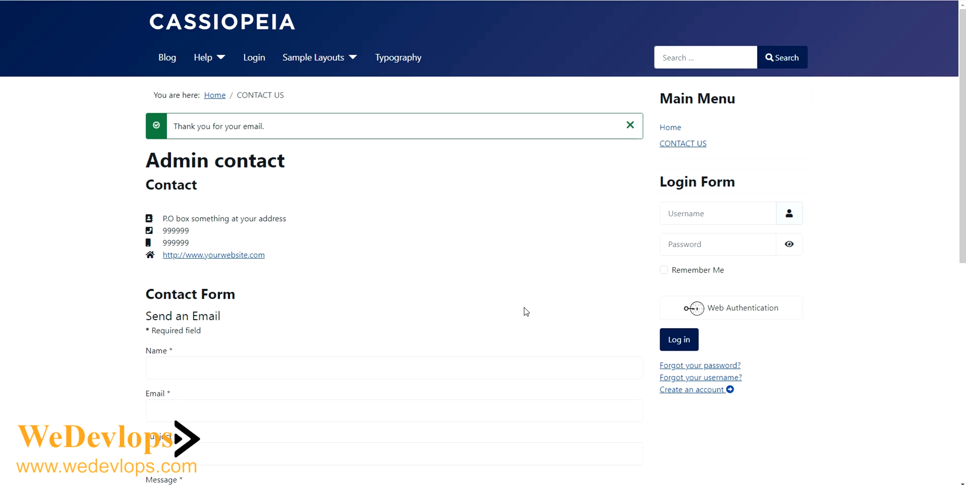
mouse_move(486, 293)
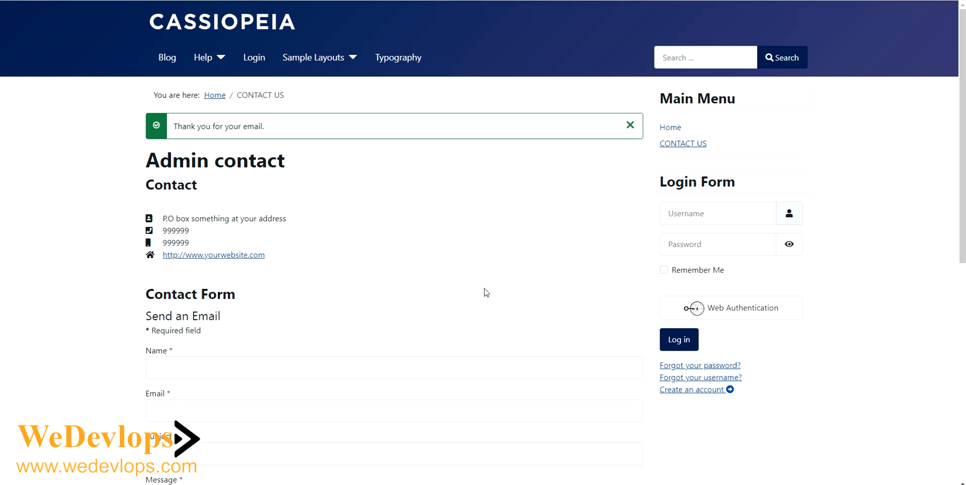